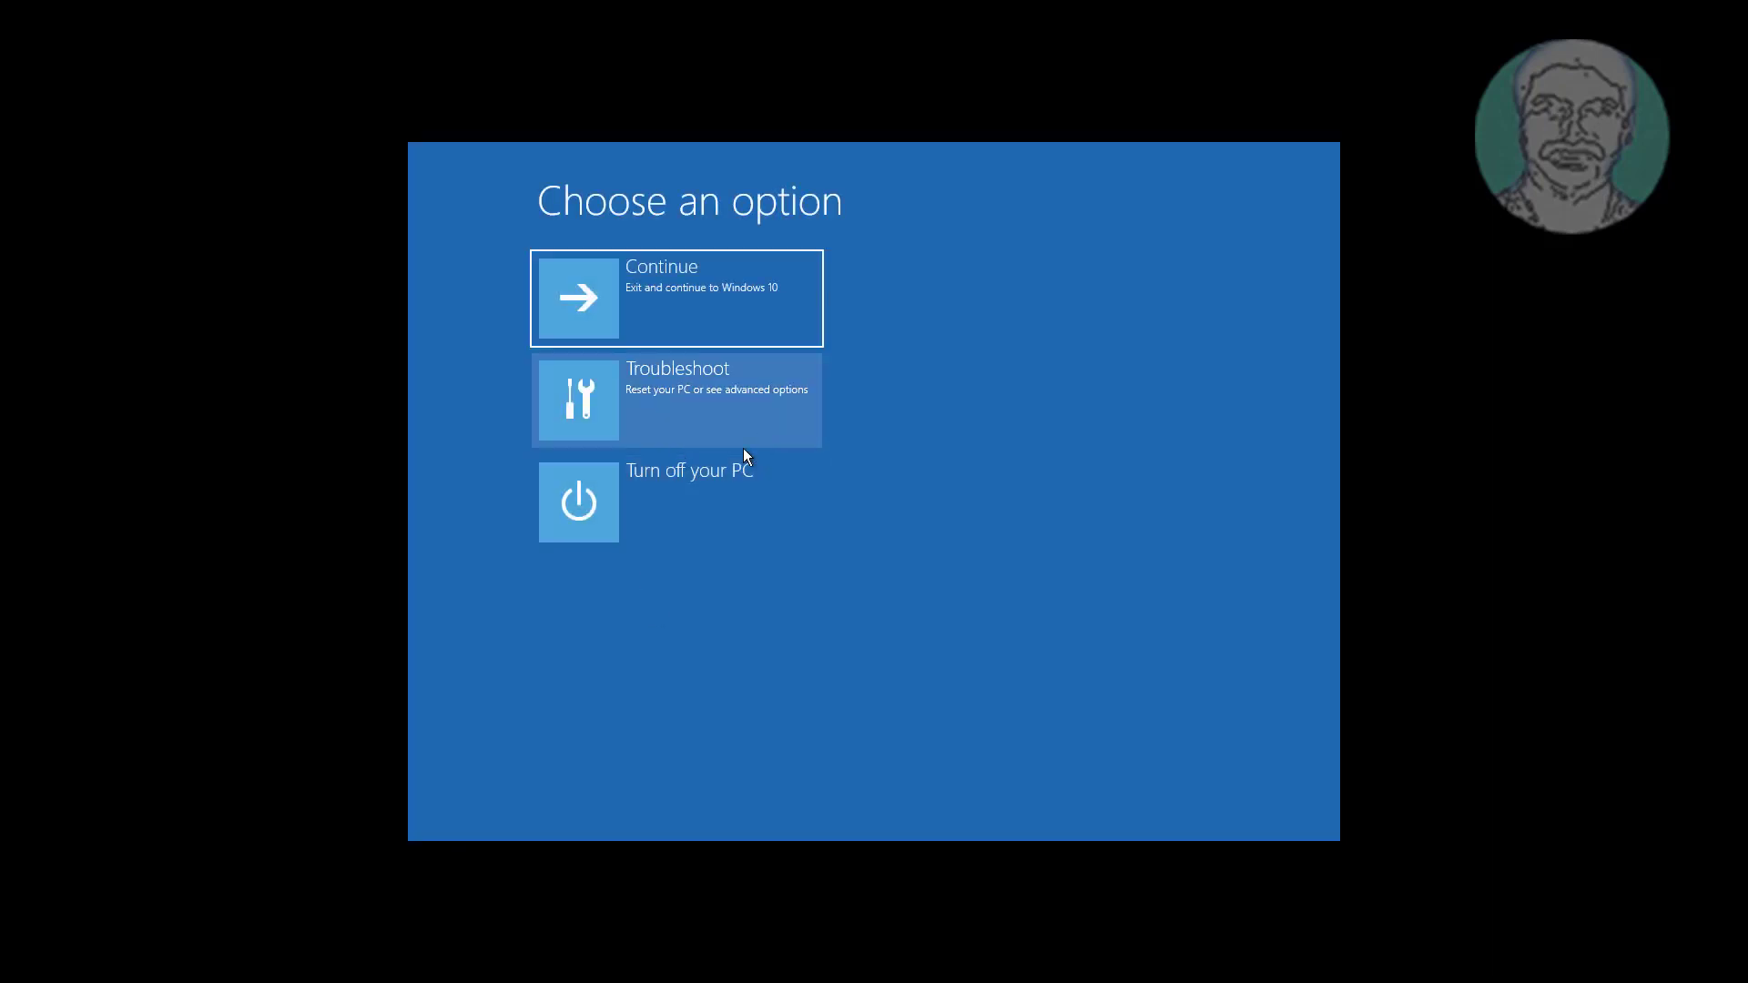
{"action": "mouse_move", "coordinate": [755, 402]}
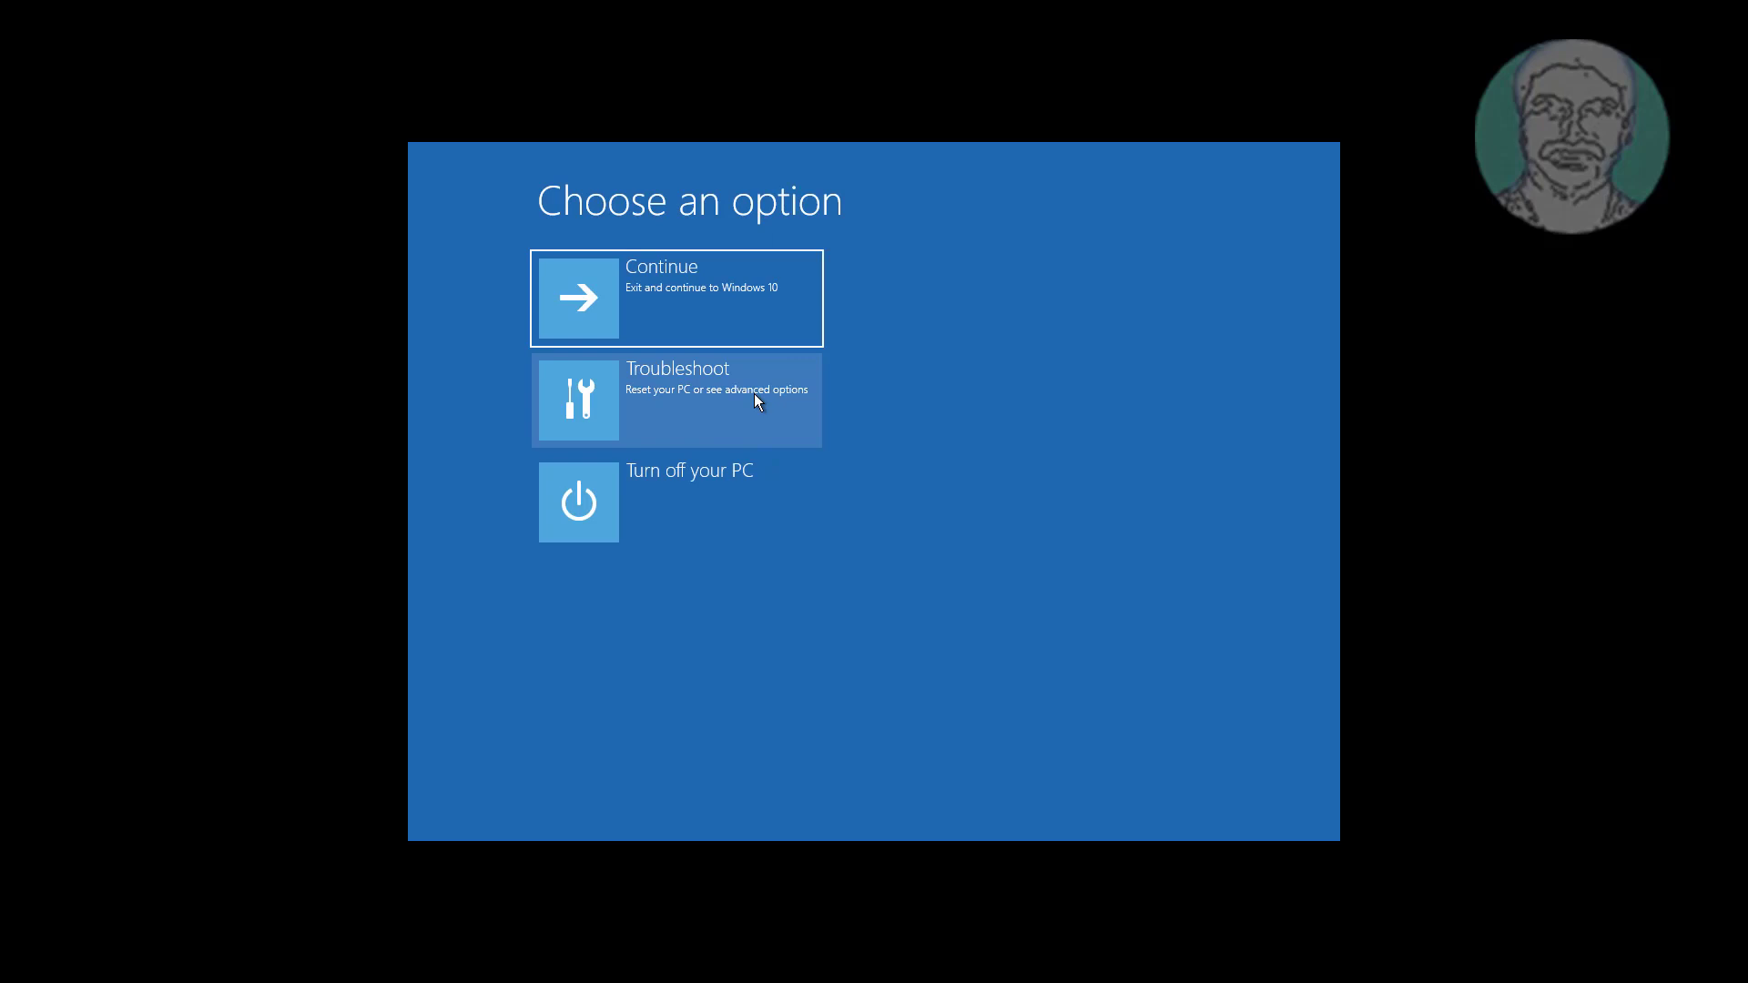
Choose Troubleshoot to reach the Advanced options page
{"action": "left_click", "coordinate": [677, 399]}
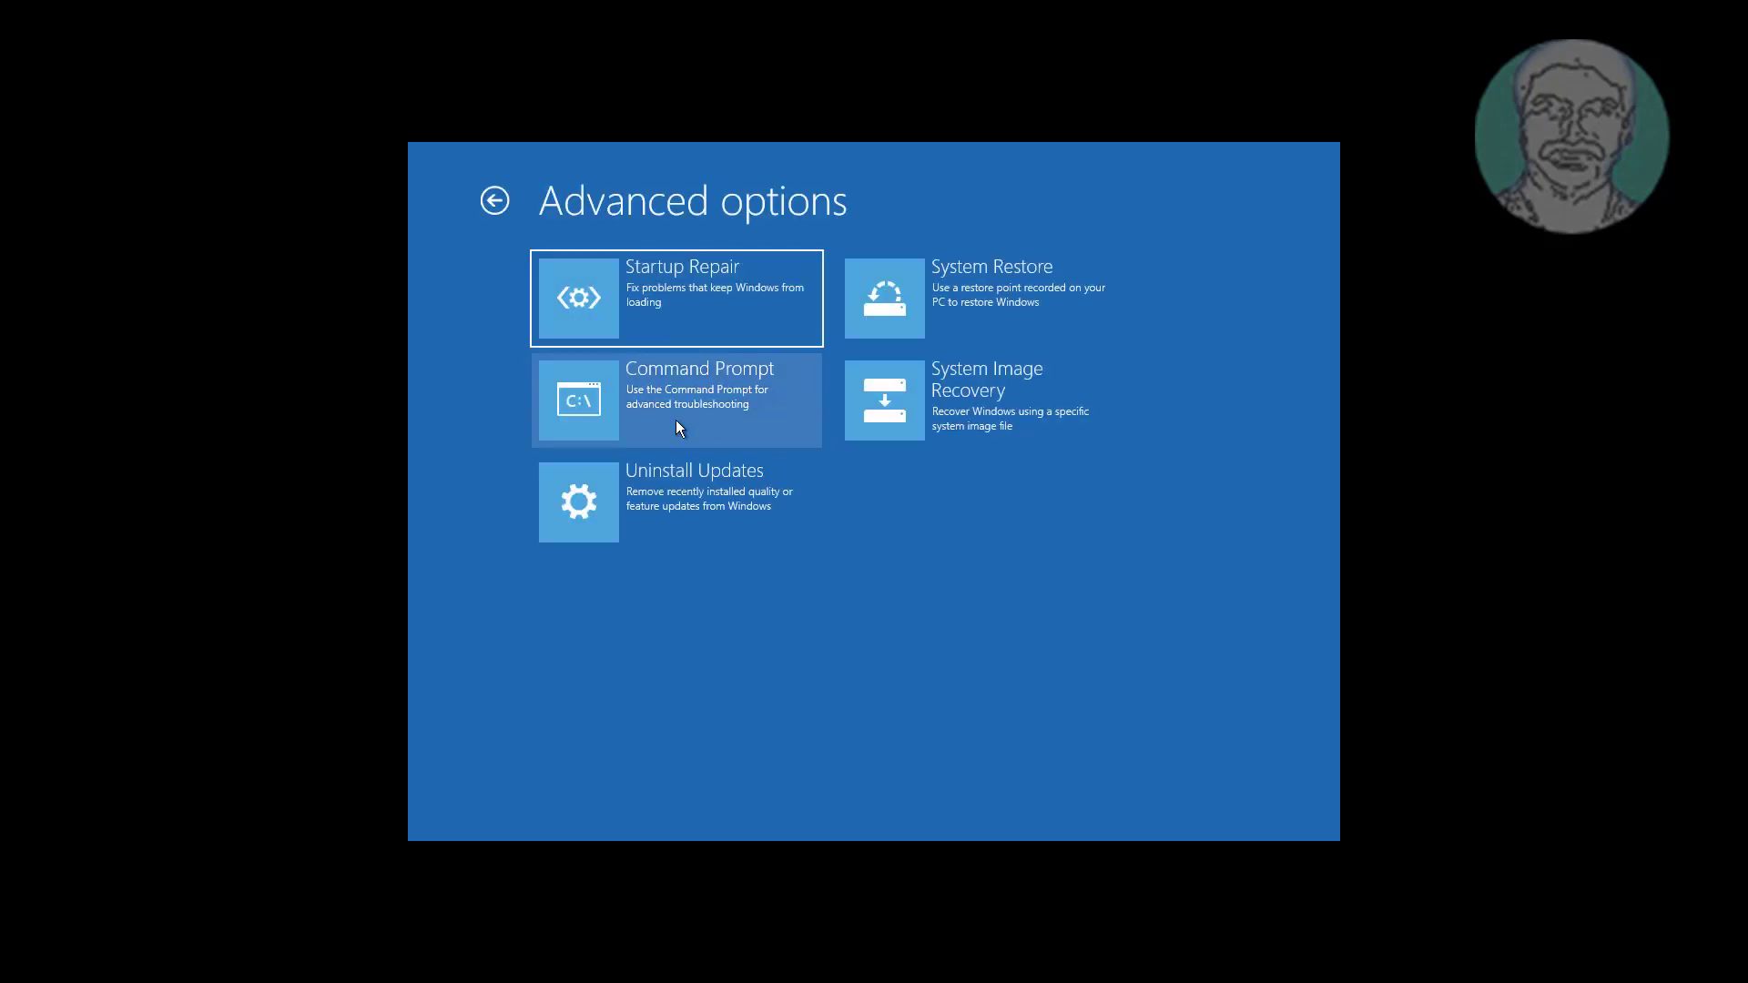
Run bootrec /fixmbr, bootrec /fixboot and bootsect /nt60 sys to repair the MBR and boot code
{"action": "left_click", "coordinate": [678, 400]}
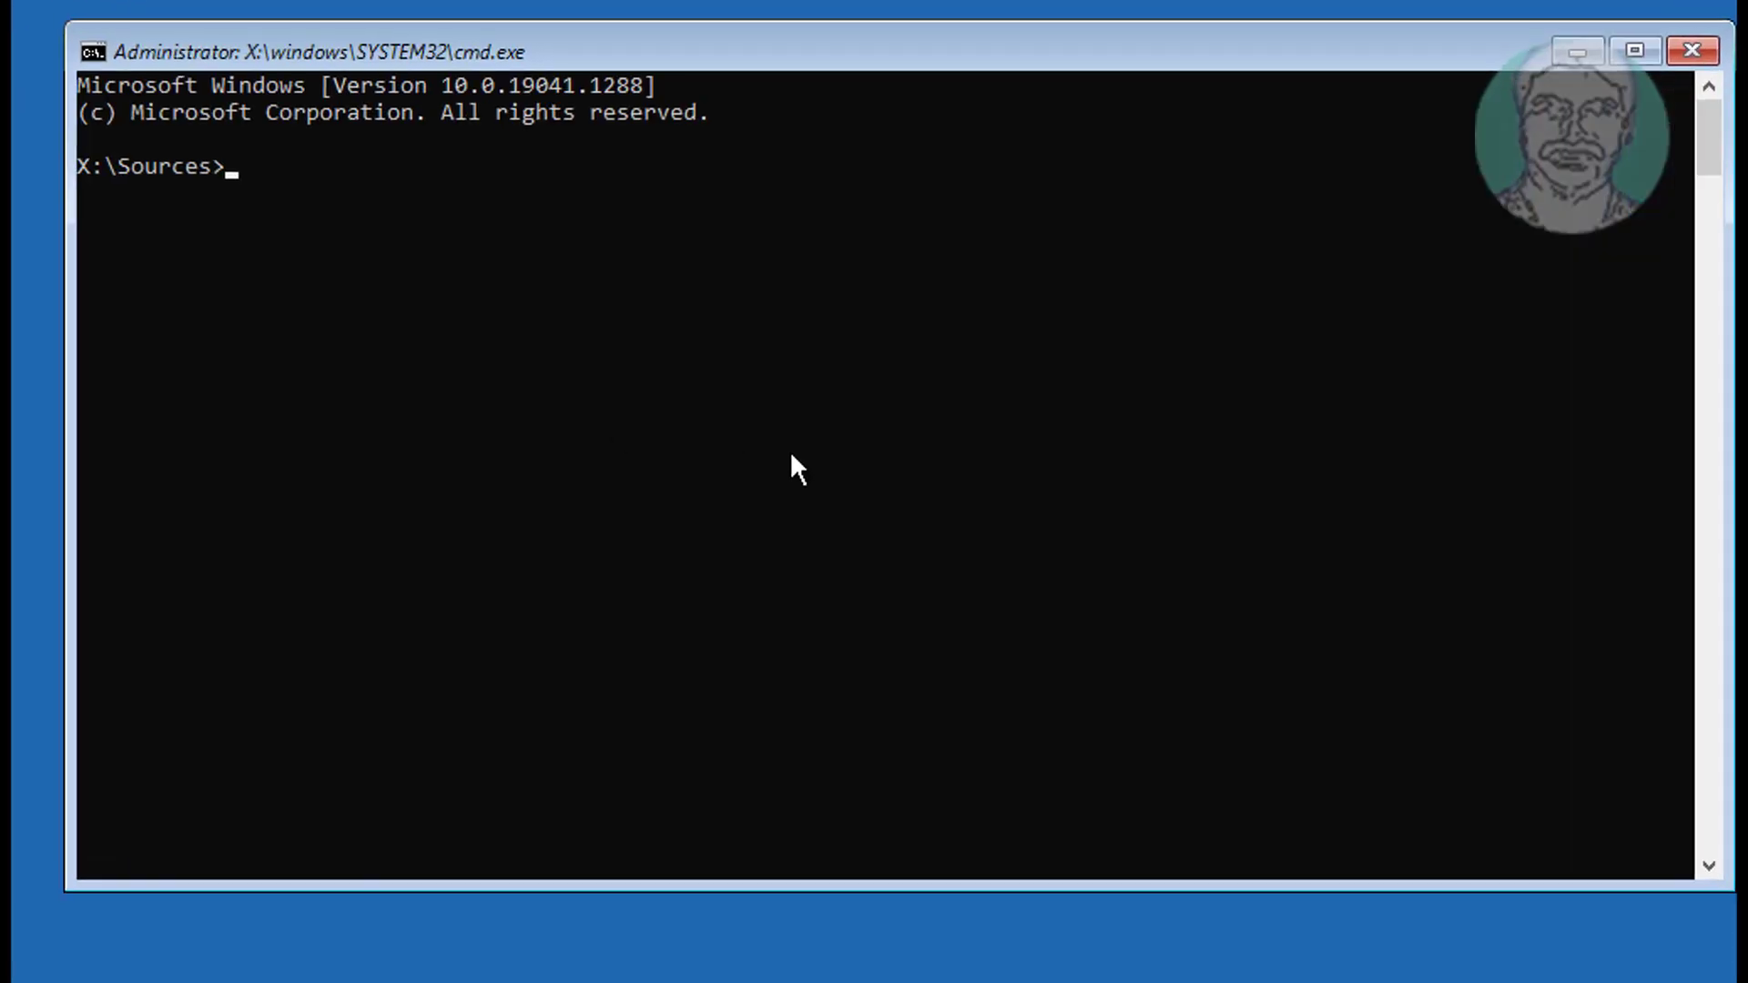
{"action": "type", "text": "bootrec"}
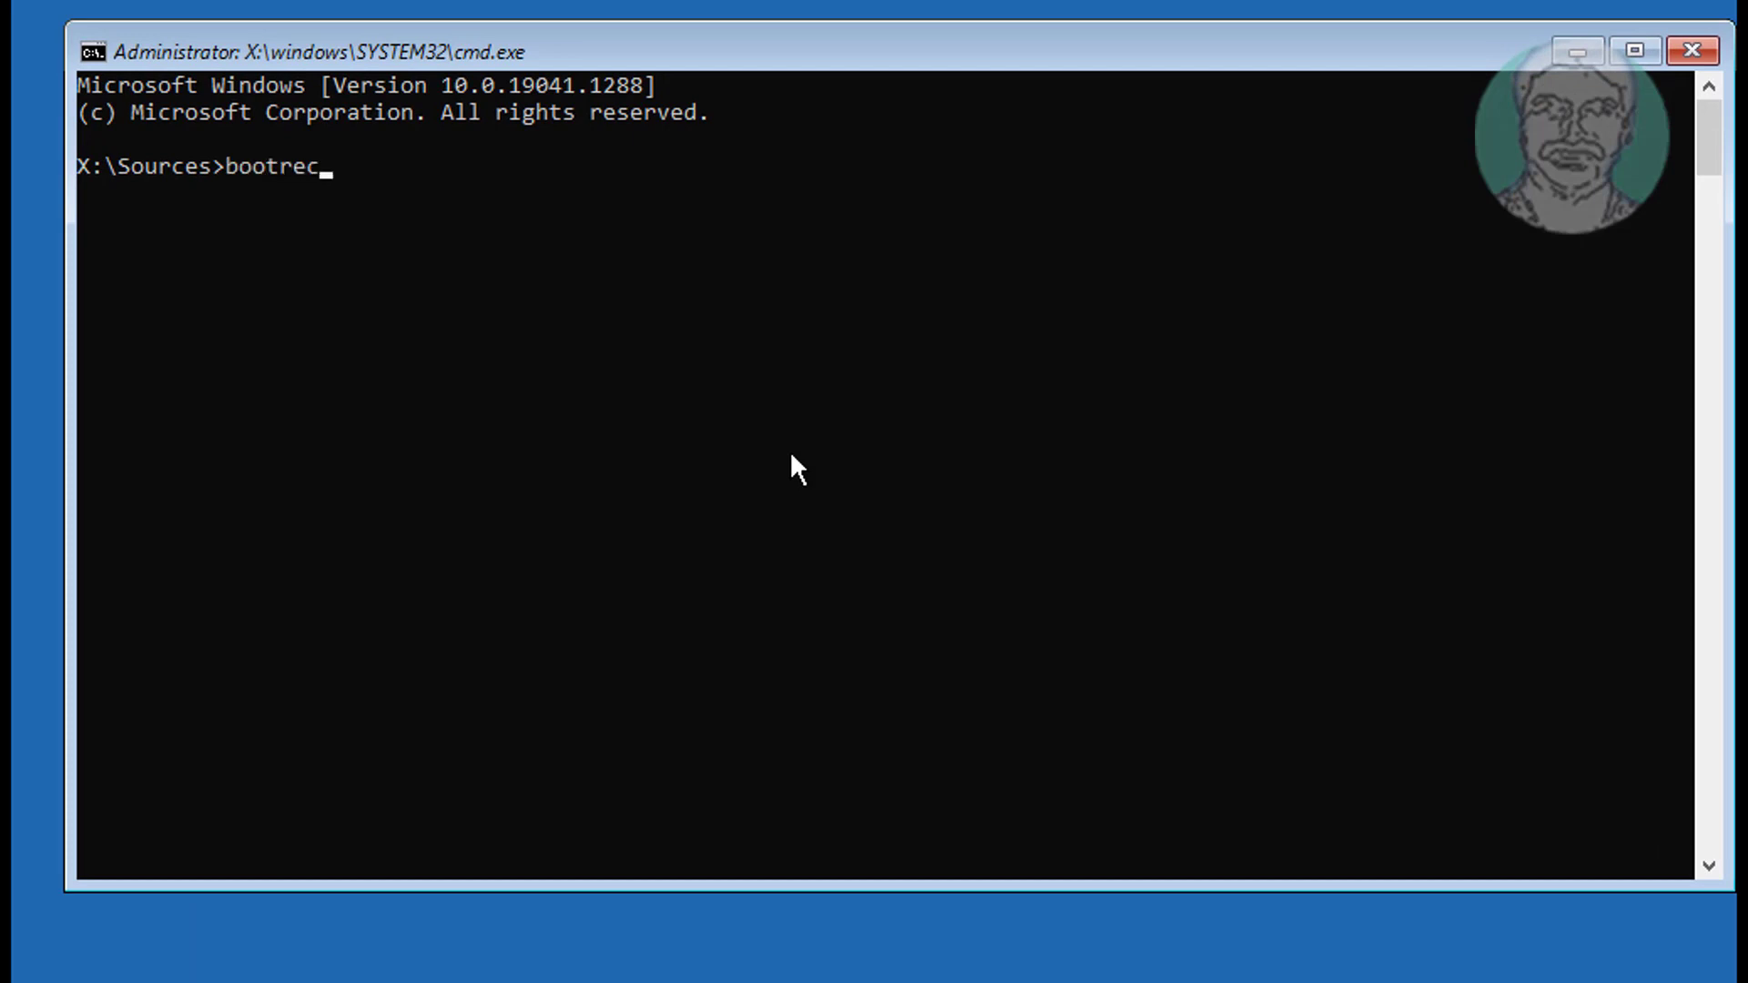
{"action": "type", "text": "/fixmbr"}
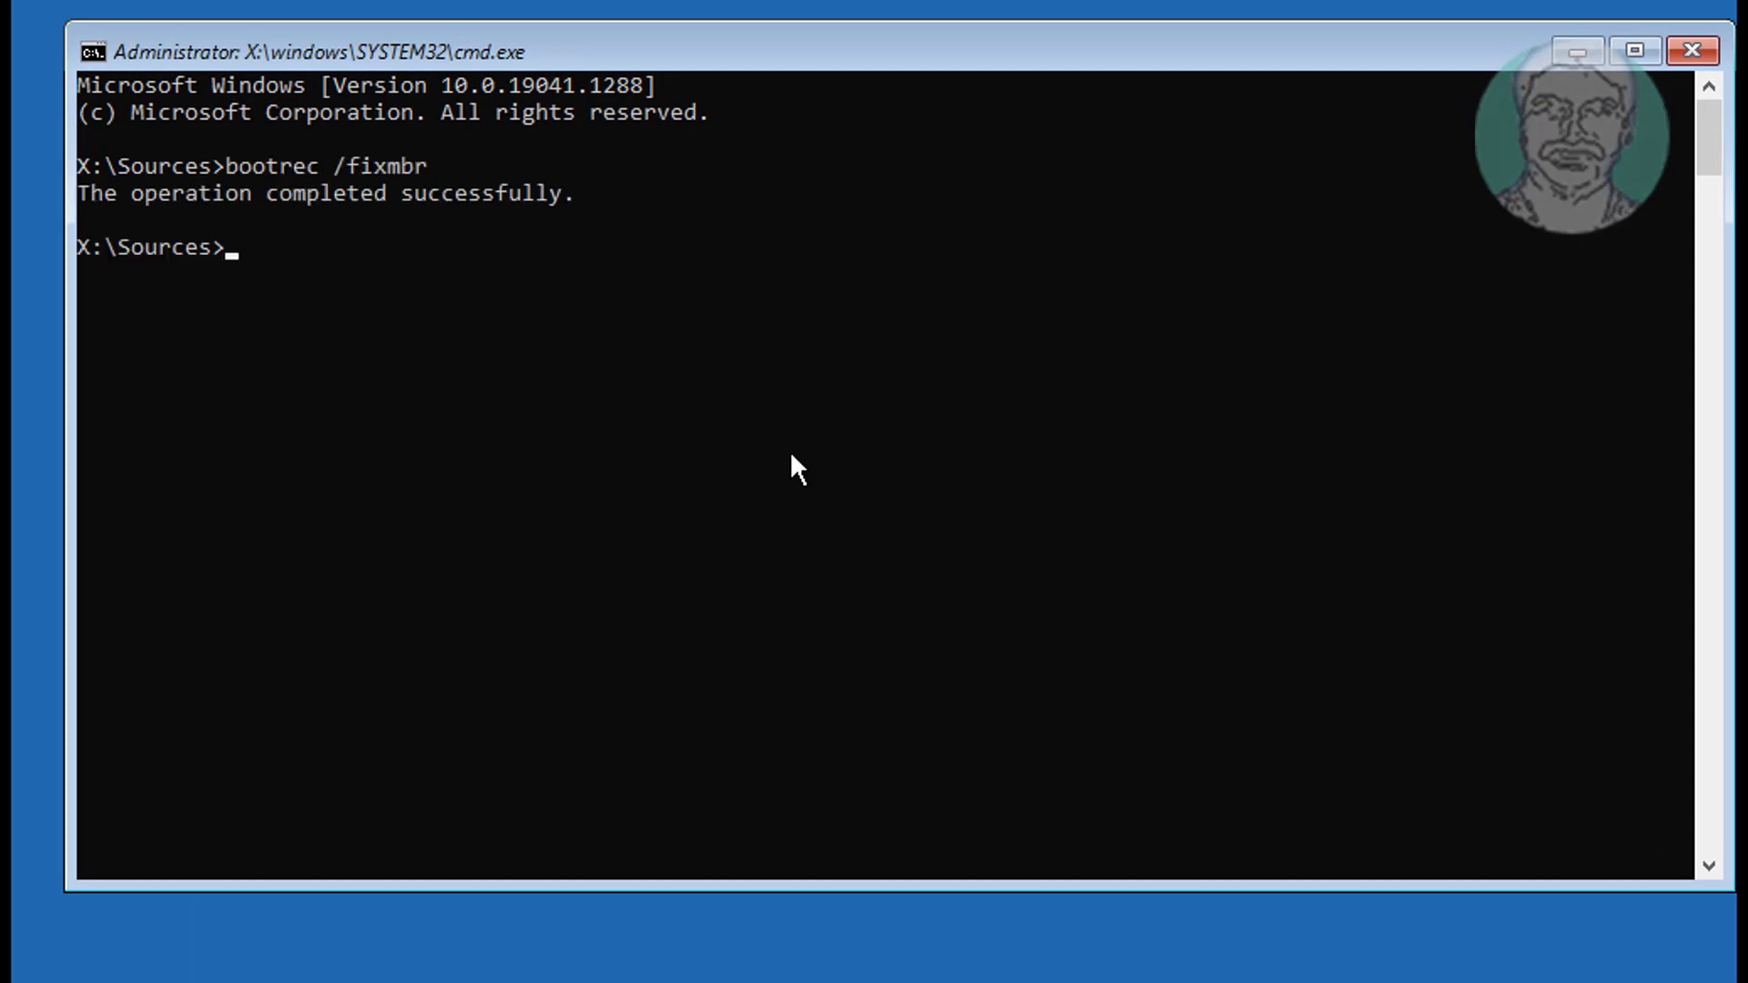
{"action": "type", "text": "bootrec /fixboo"}
{"action": "type", "text": "bootsect /n"}
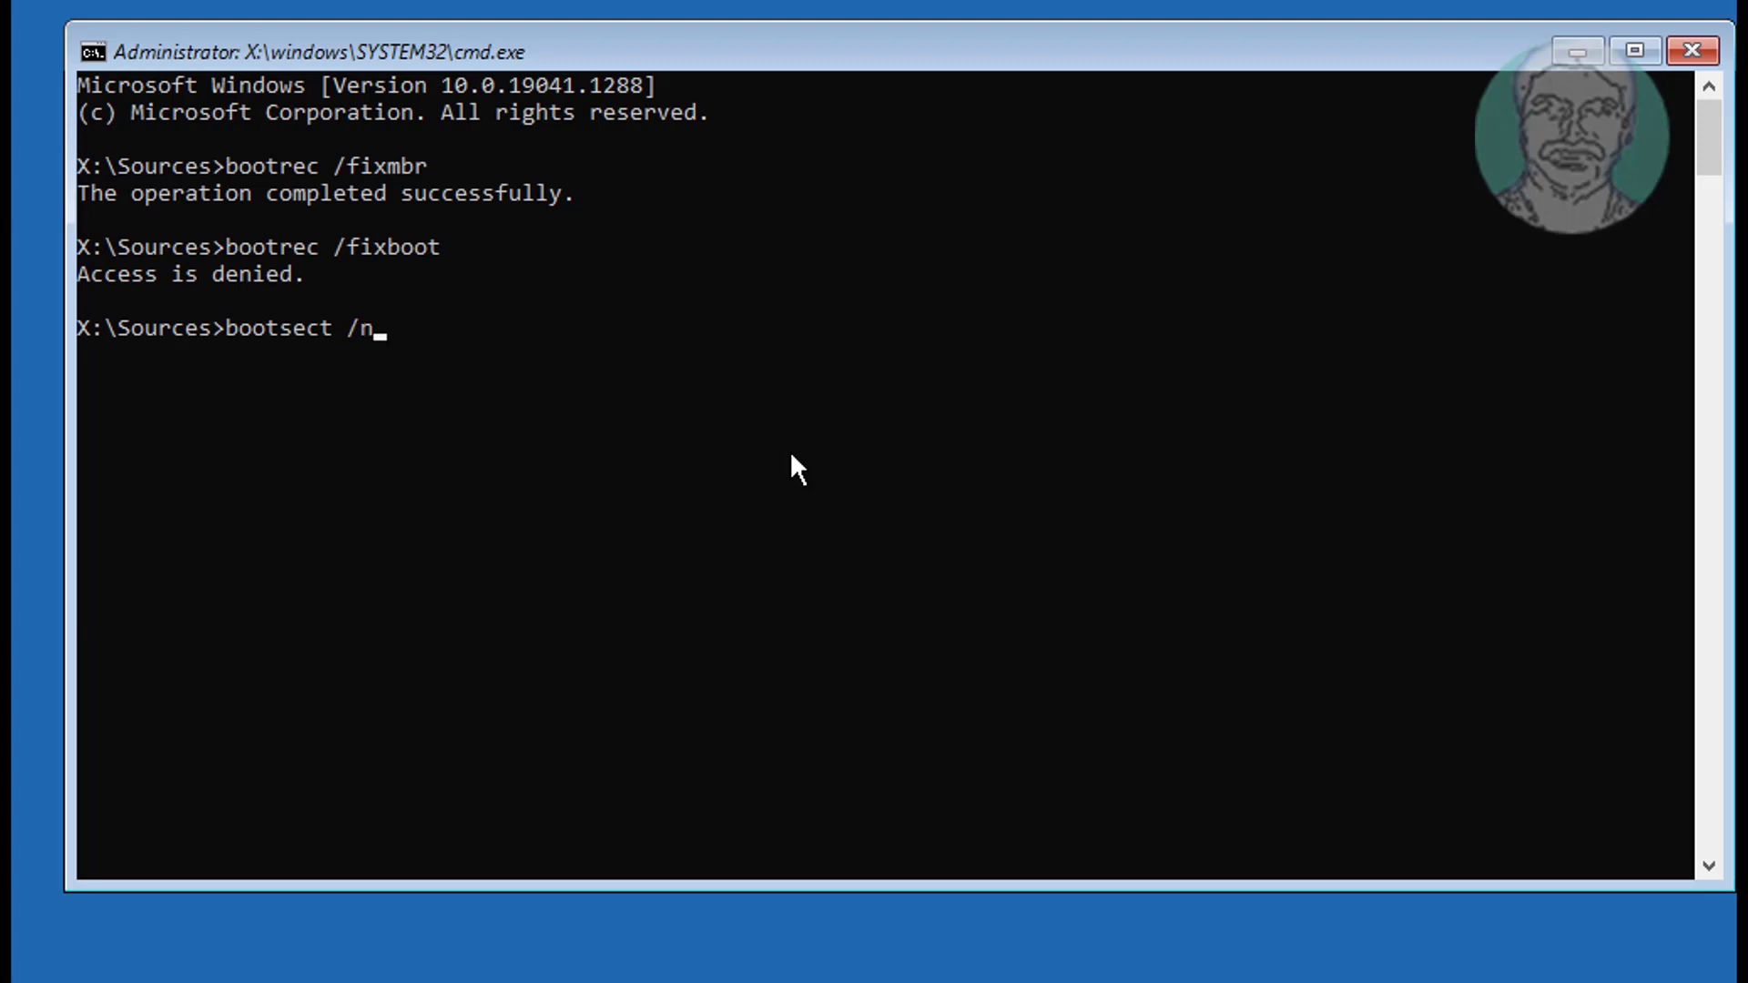
{"action": "type", "text": "t60 sys"}
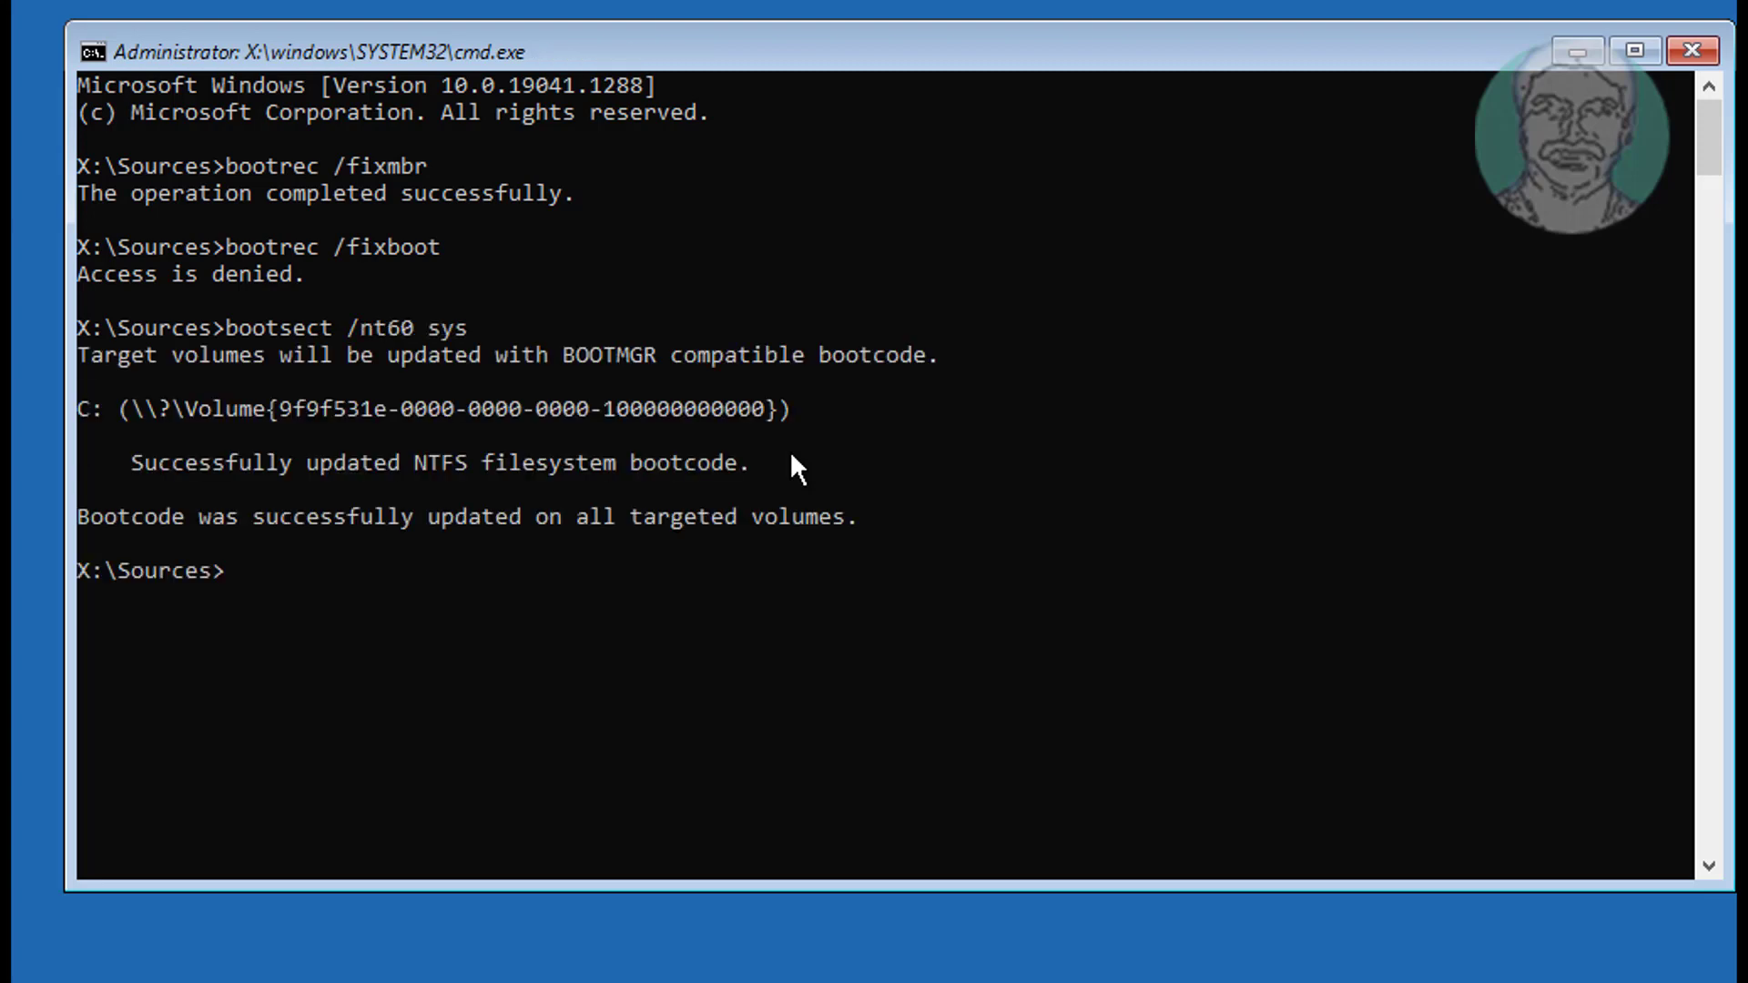
Rerun bootrec /fixboot successfully, then enter the diskpart command
{"action": "type", "text": "bootrec"}
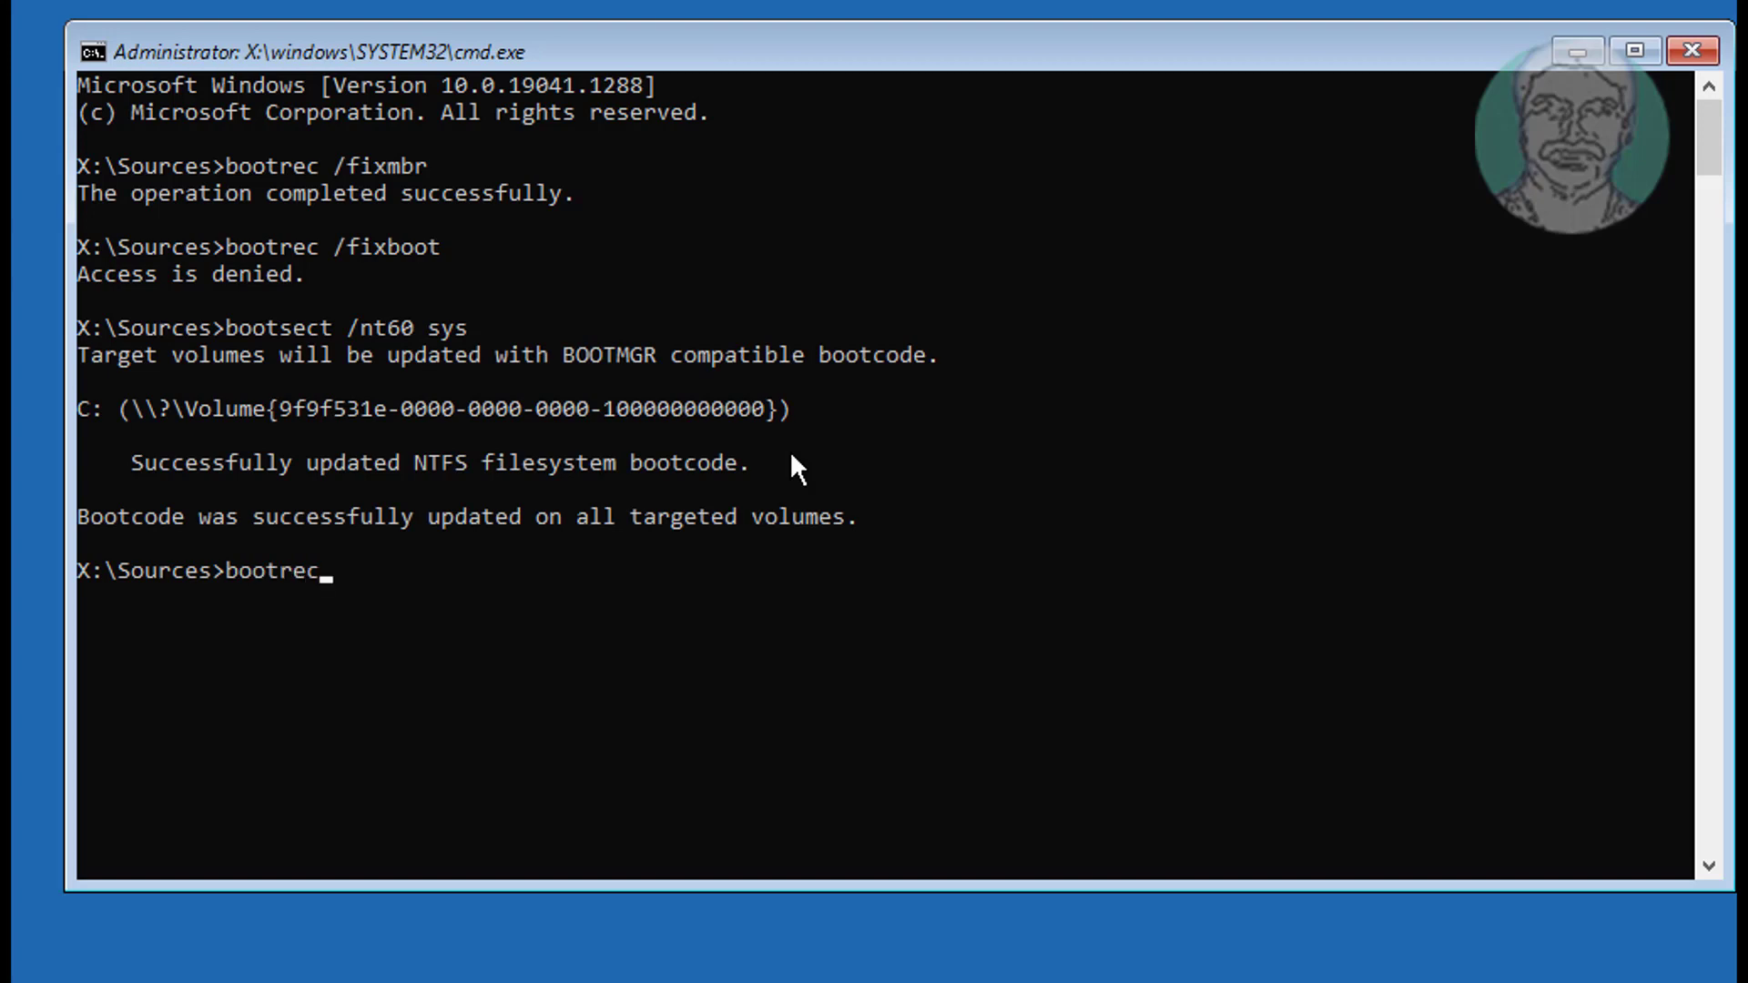
{"action": "type", "text": "/fixboot"}
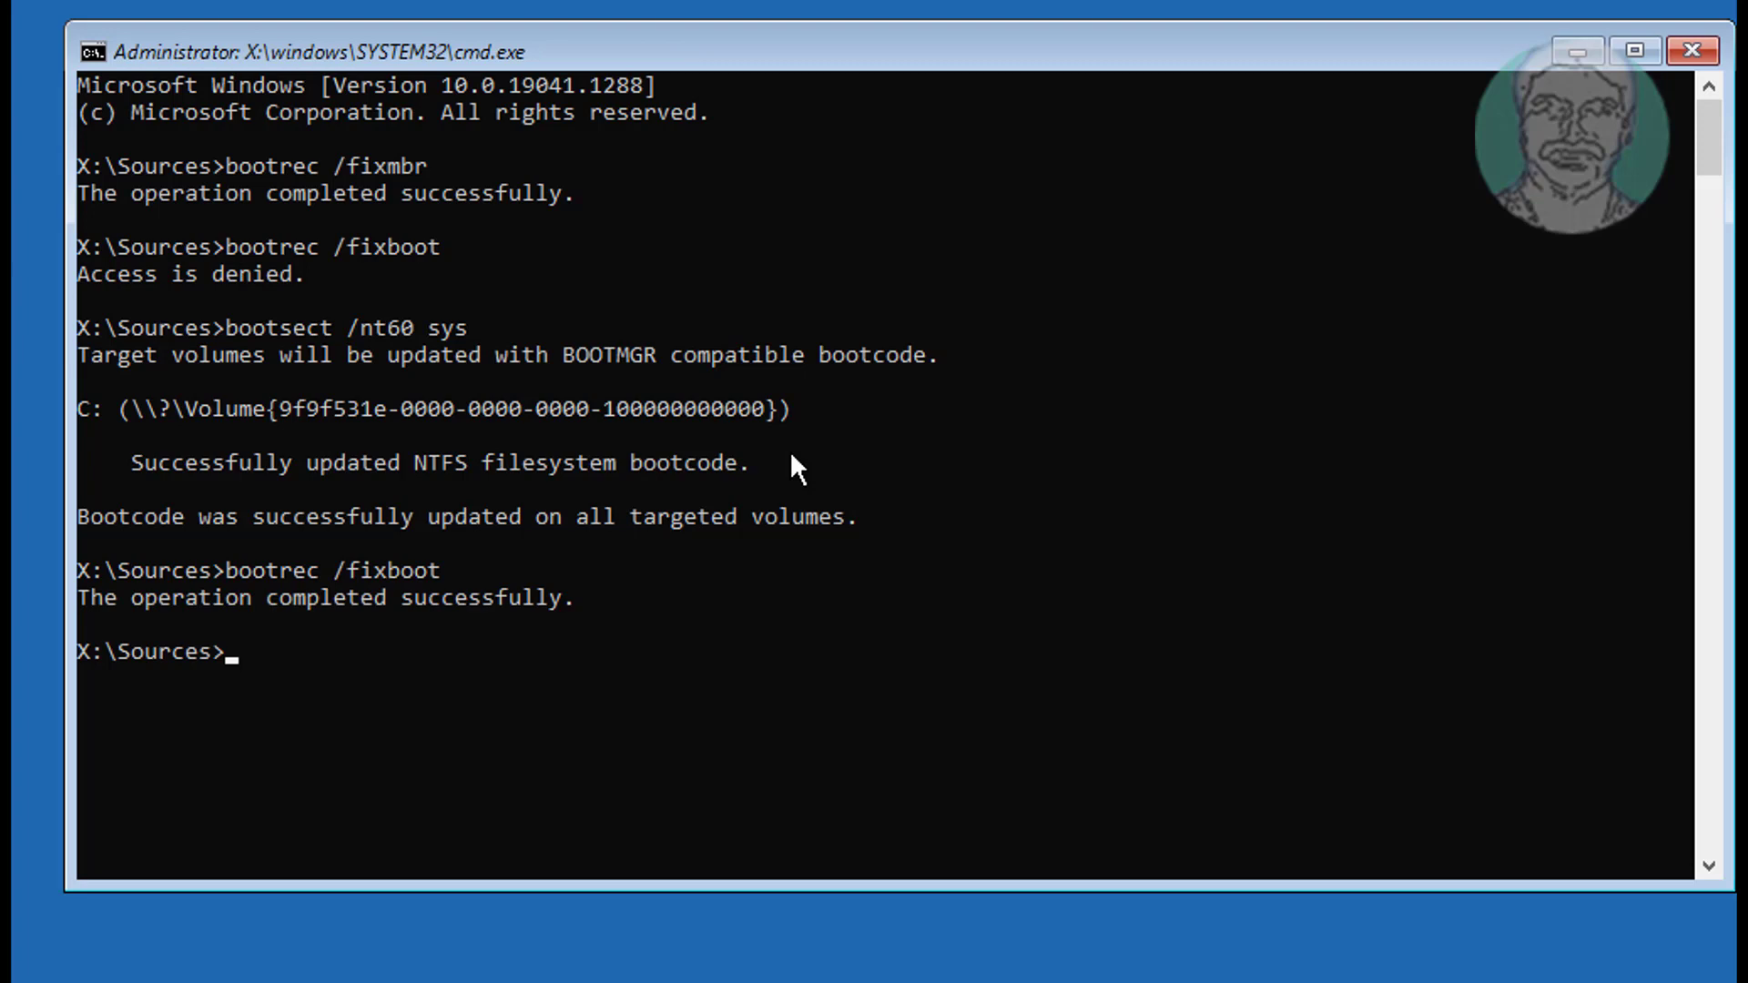
{"action": "type", "text": "diskpart"}
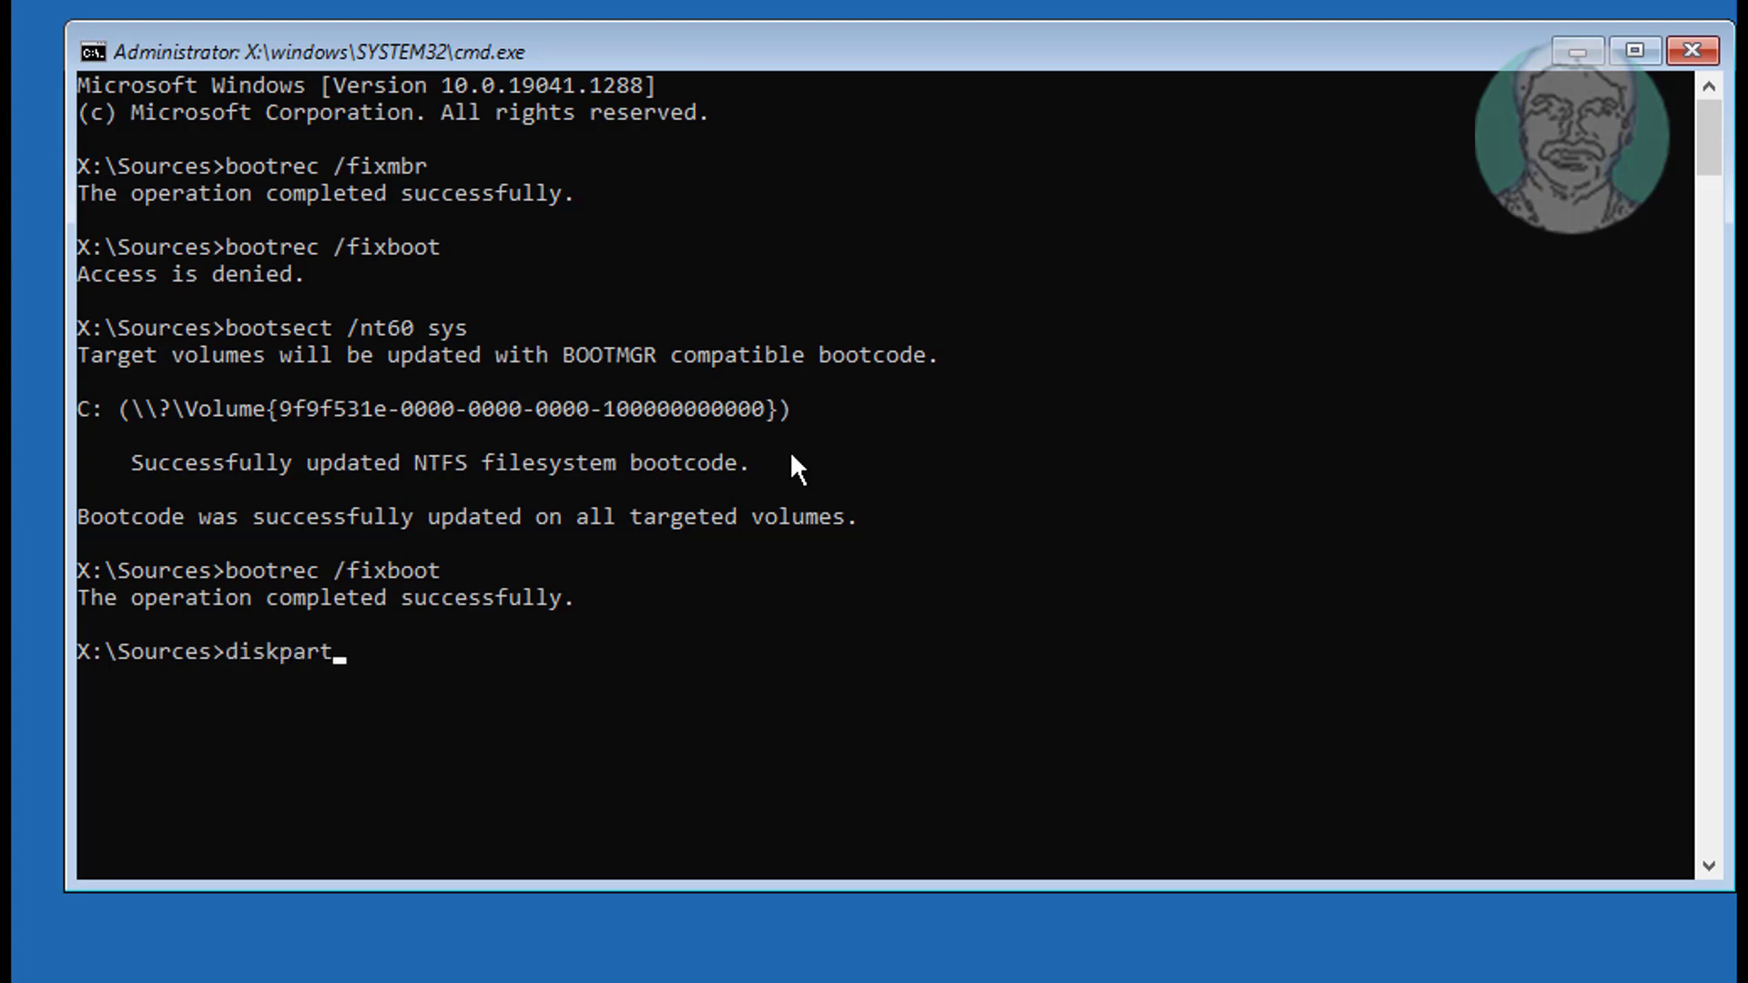
In DiskPart, list the disks, select disk 0, list its partitions and select partition 1
{"action": "key", "text": "enter"}
{"action": "type", "text": "list disk"}
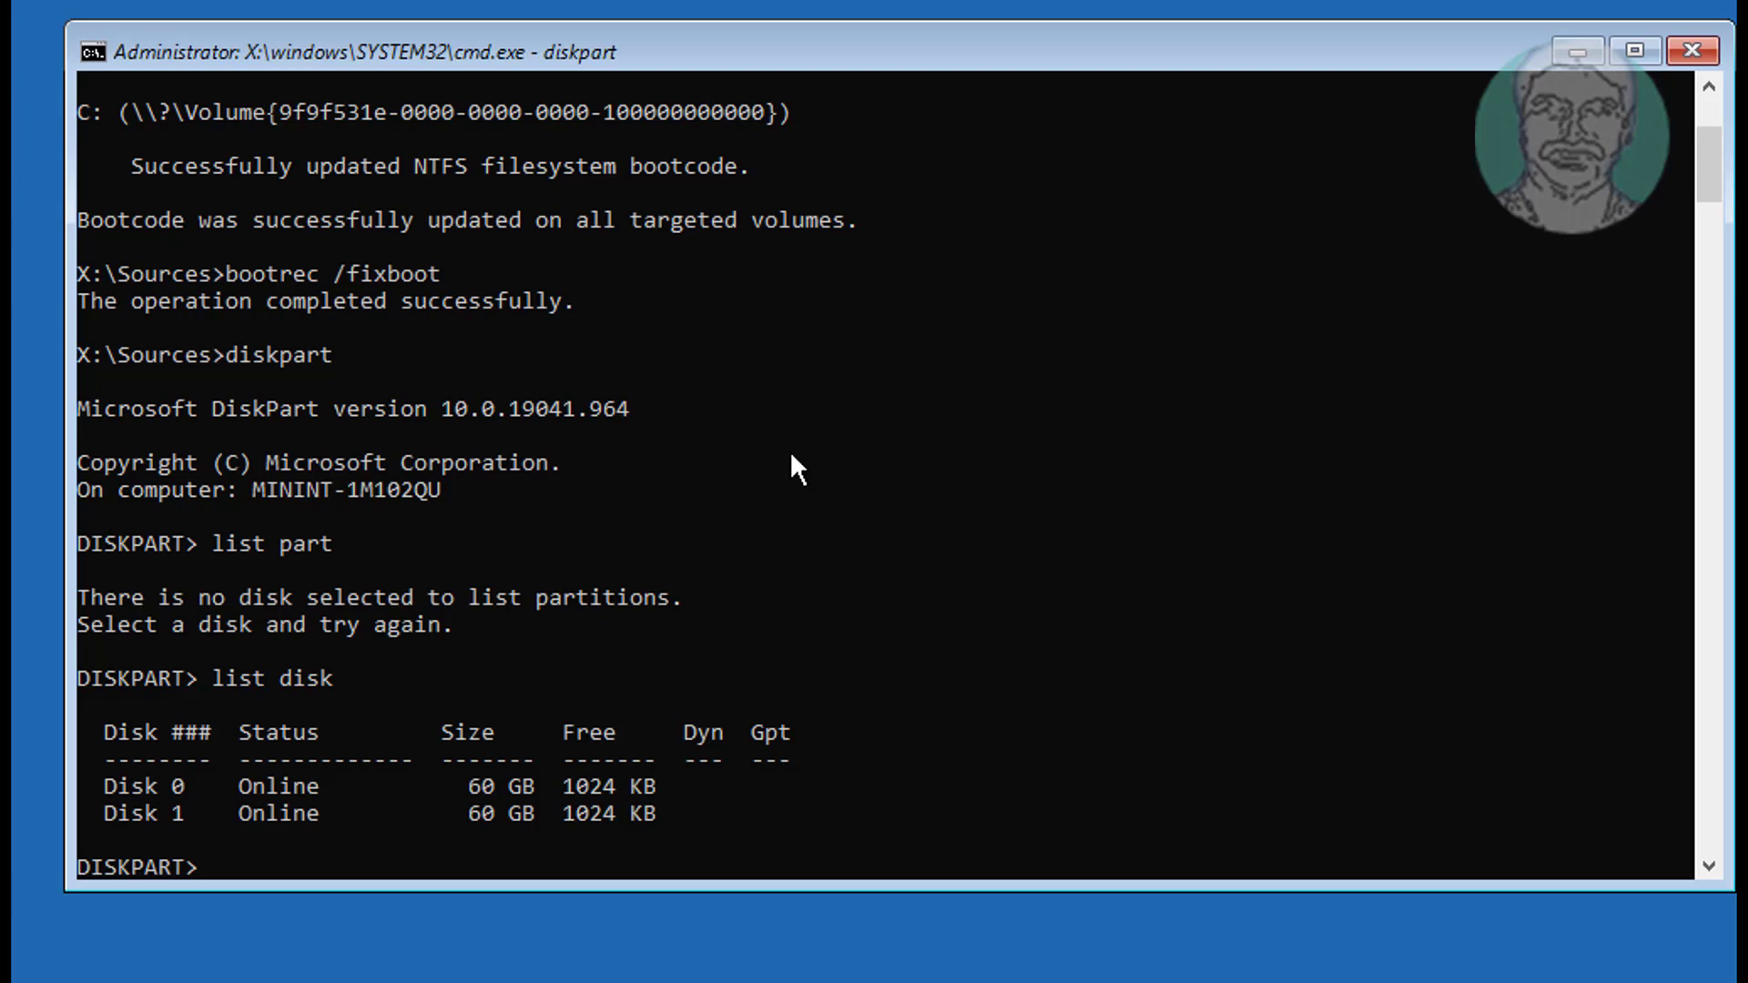
{"action": "mouse_move", "coordinate": [166, 772]}
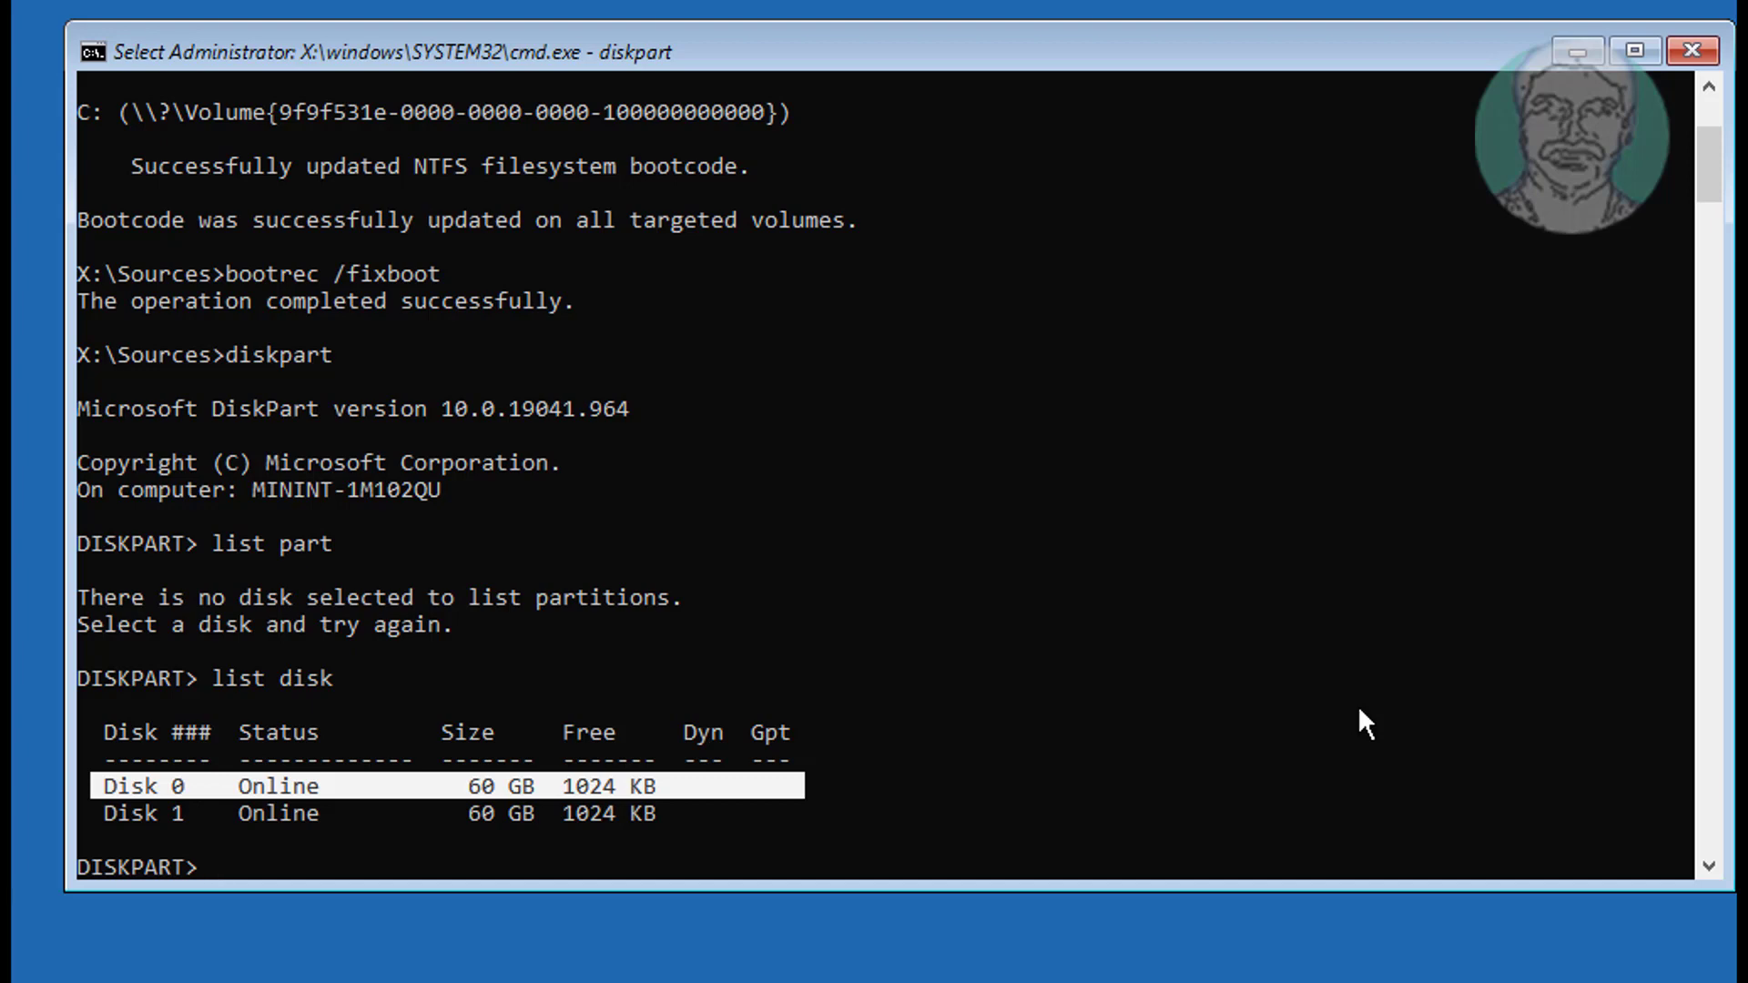
{"action": "type", "text": "sel disk"}
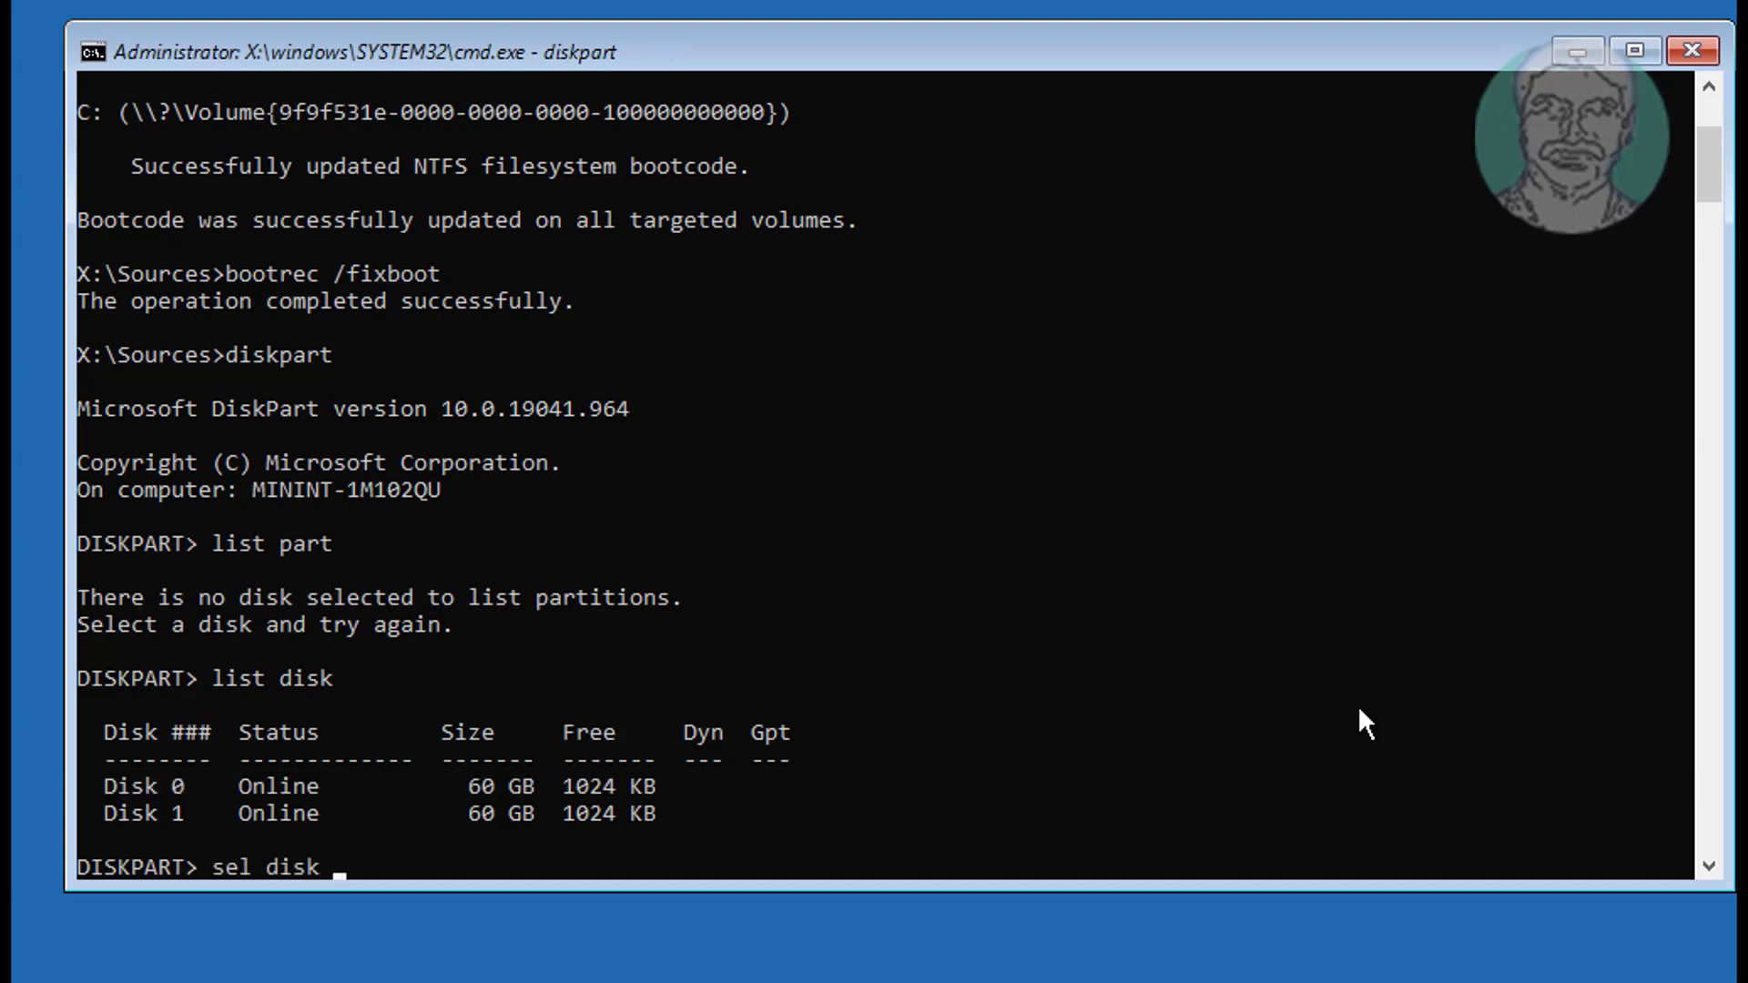
{"action": "key", "text": "enter"}
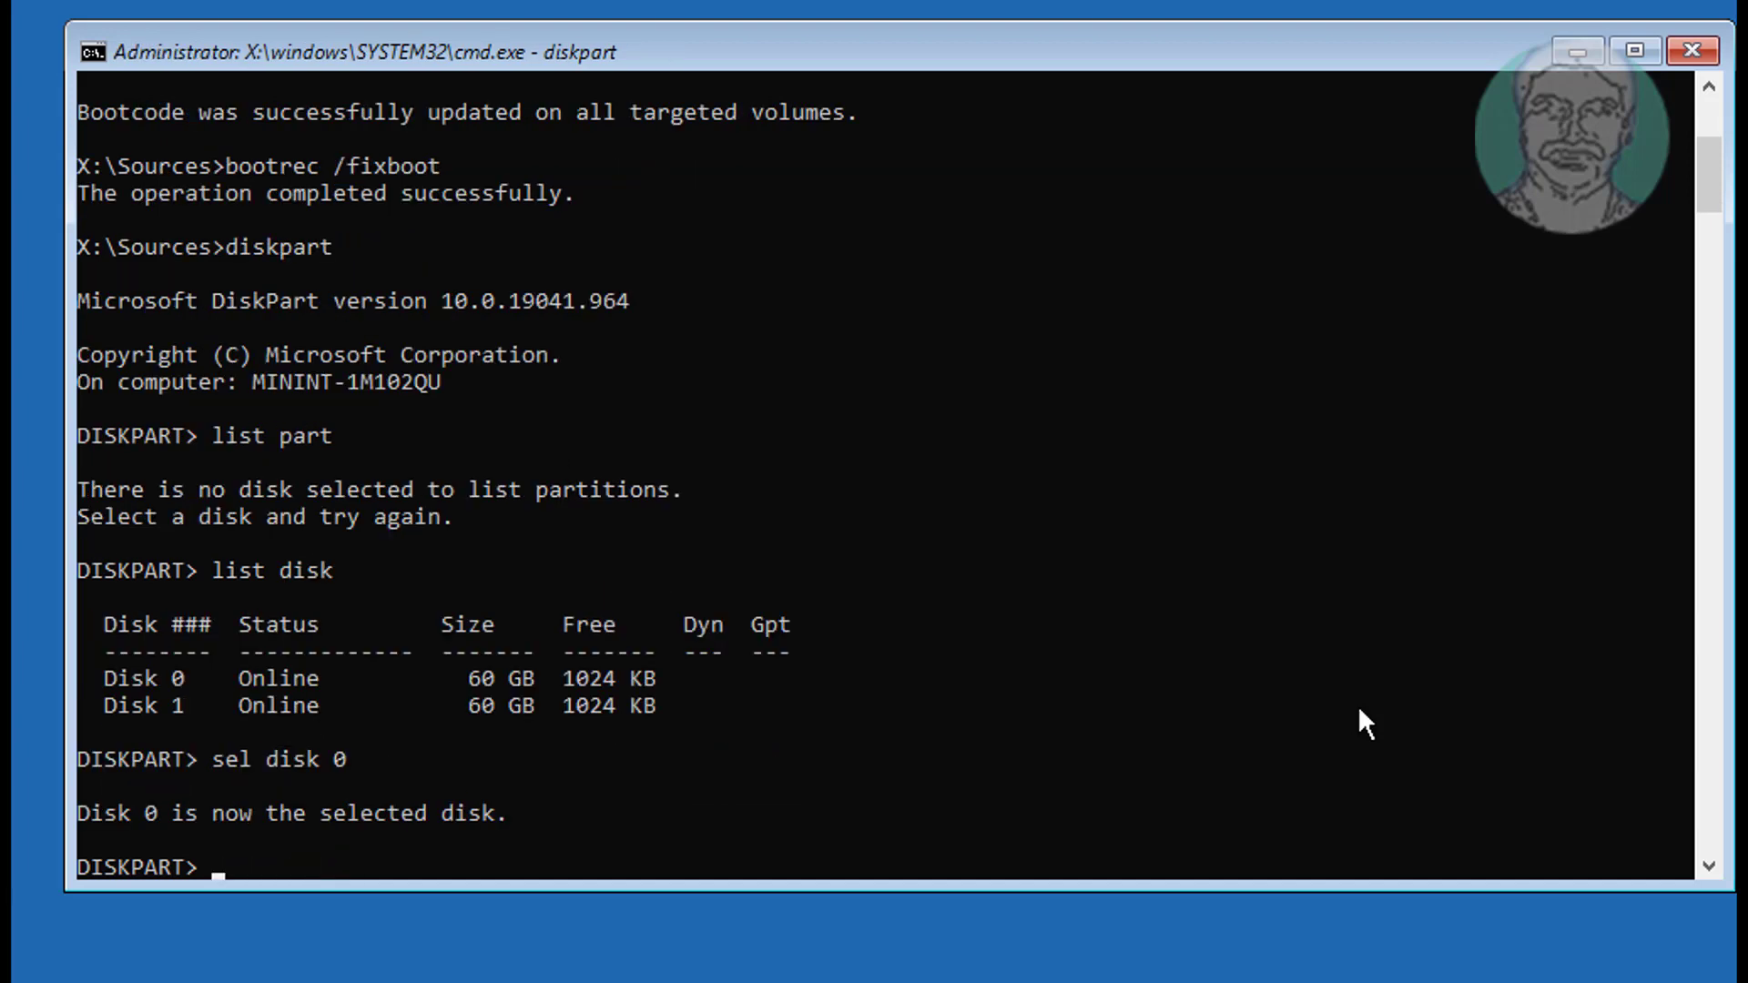
{"action": "type", "text": "list part"}
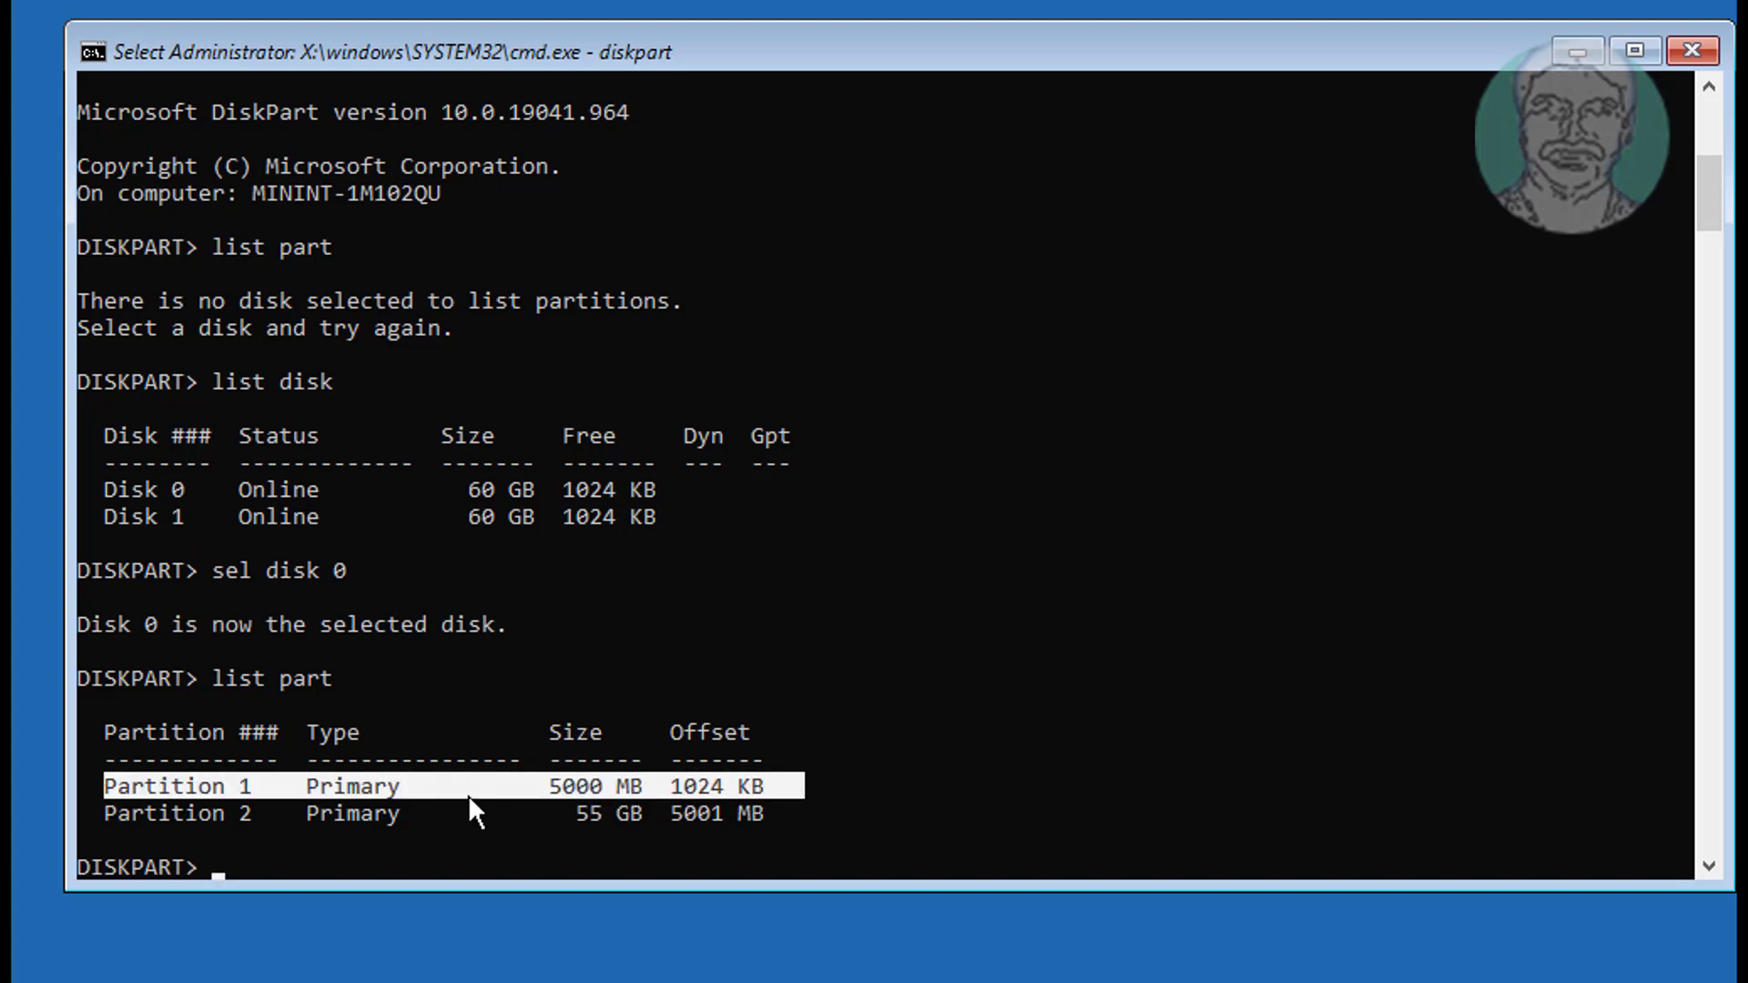
{"action": "mouse_move", "coordinate": [1164, 809]}
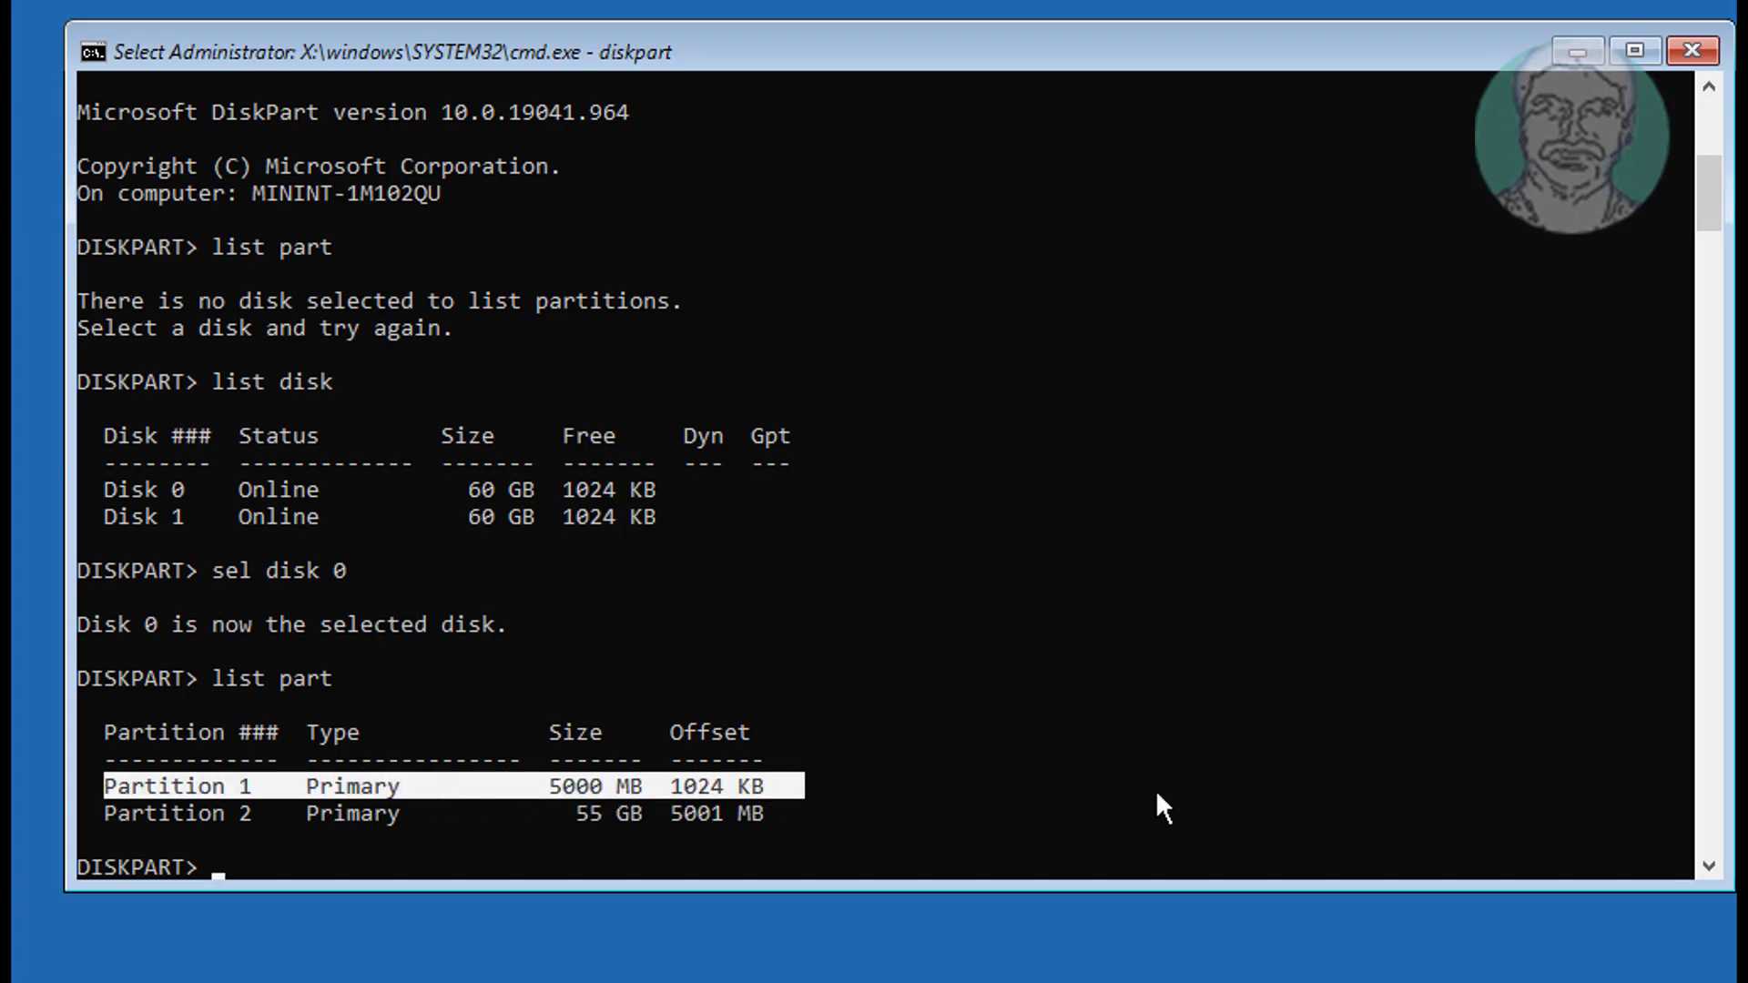
{"action": "type", "text": "sel part 1"}
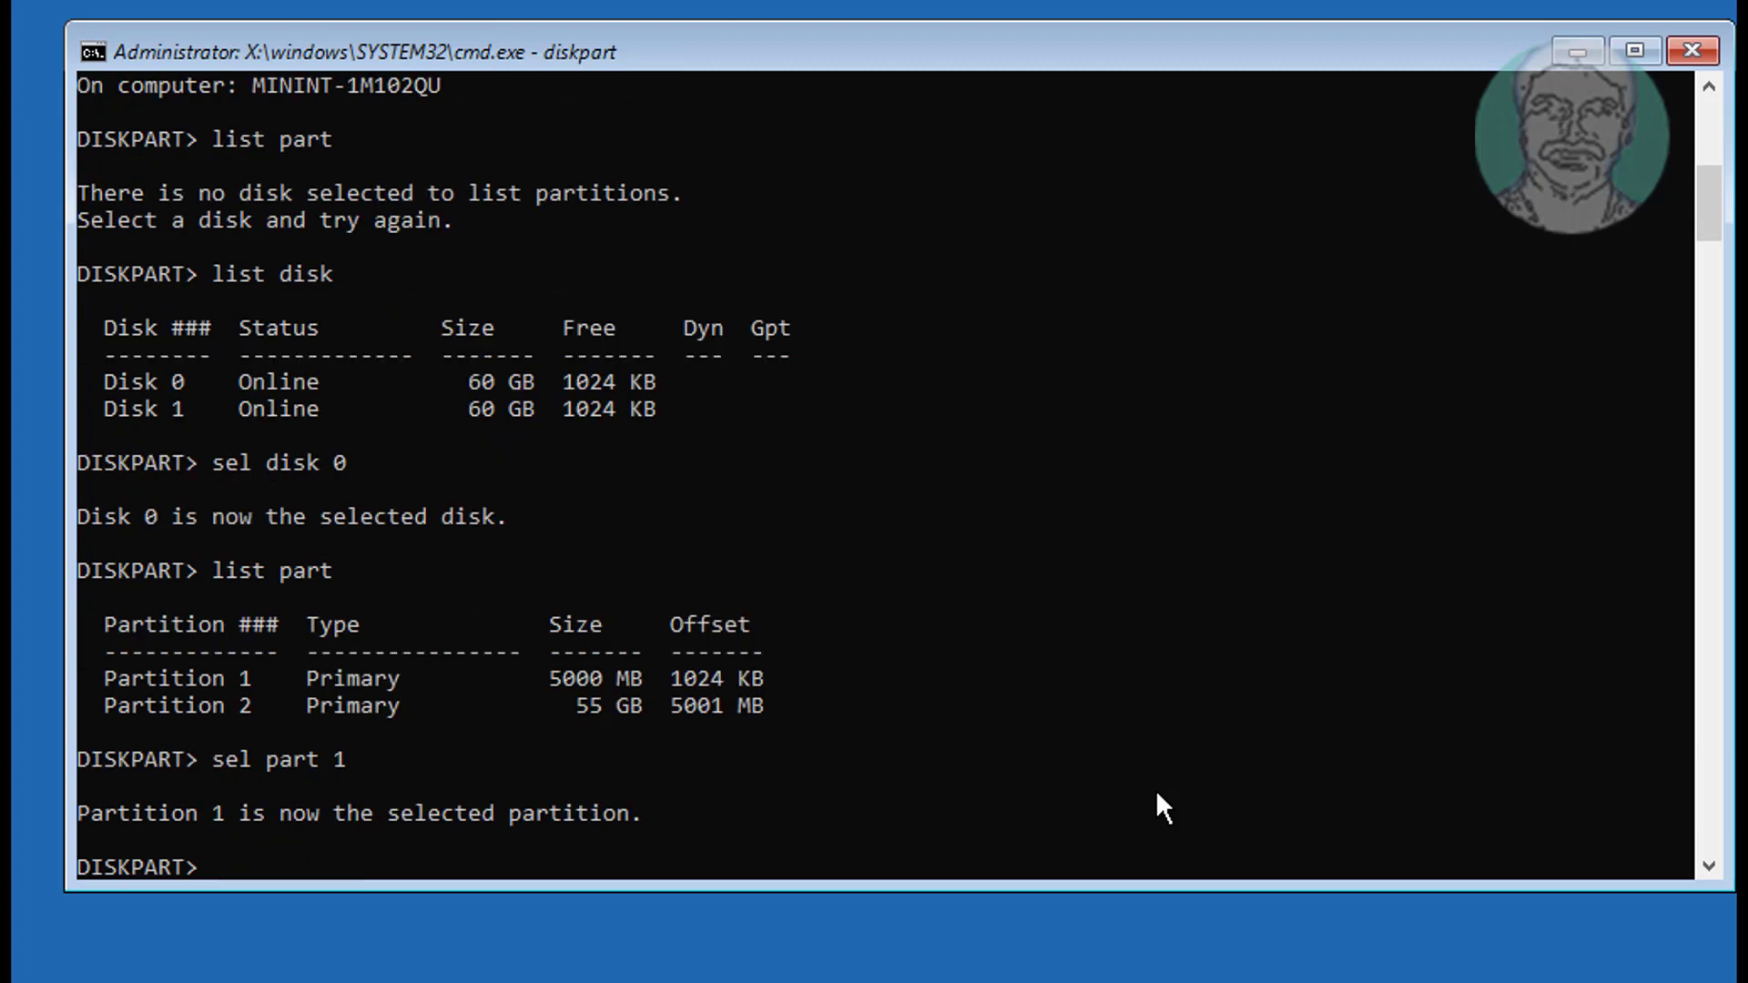
Assign drive letter M to partition 1 with assign letter=m
{"action": "type", "text": "ass"}
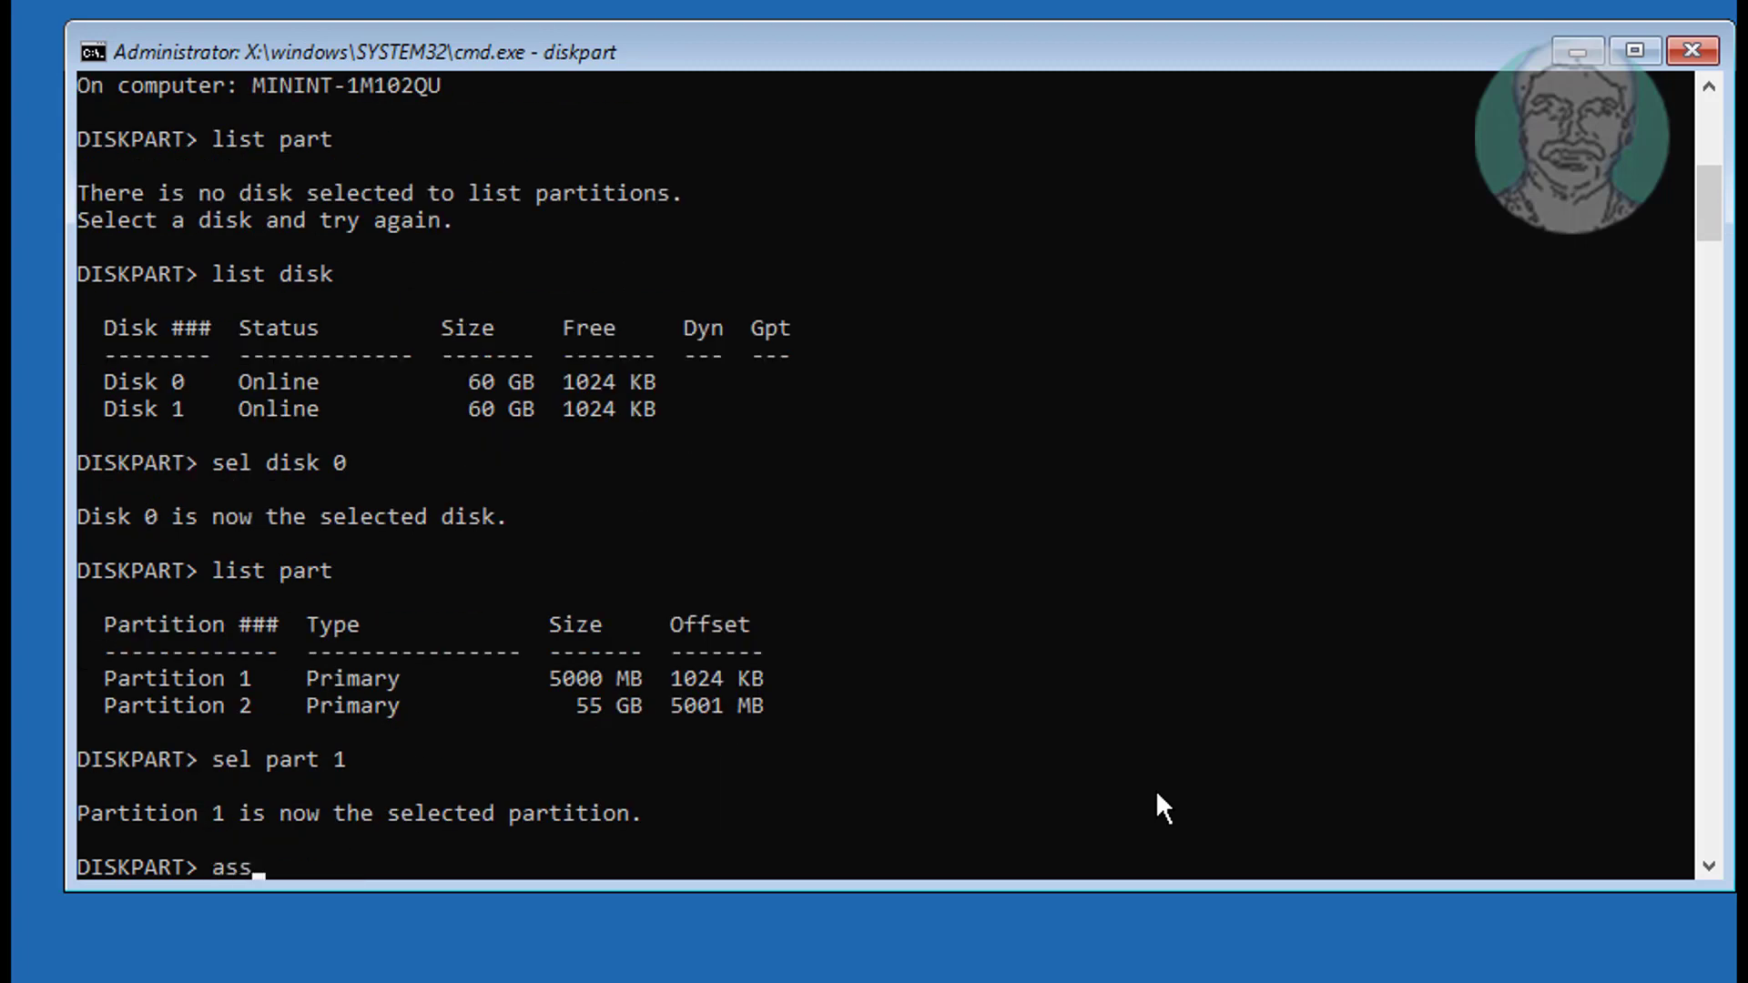
{"action": "type", "text": "ign letter"}
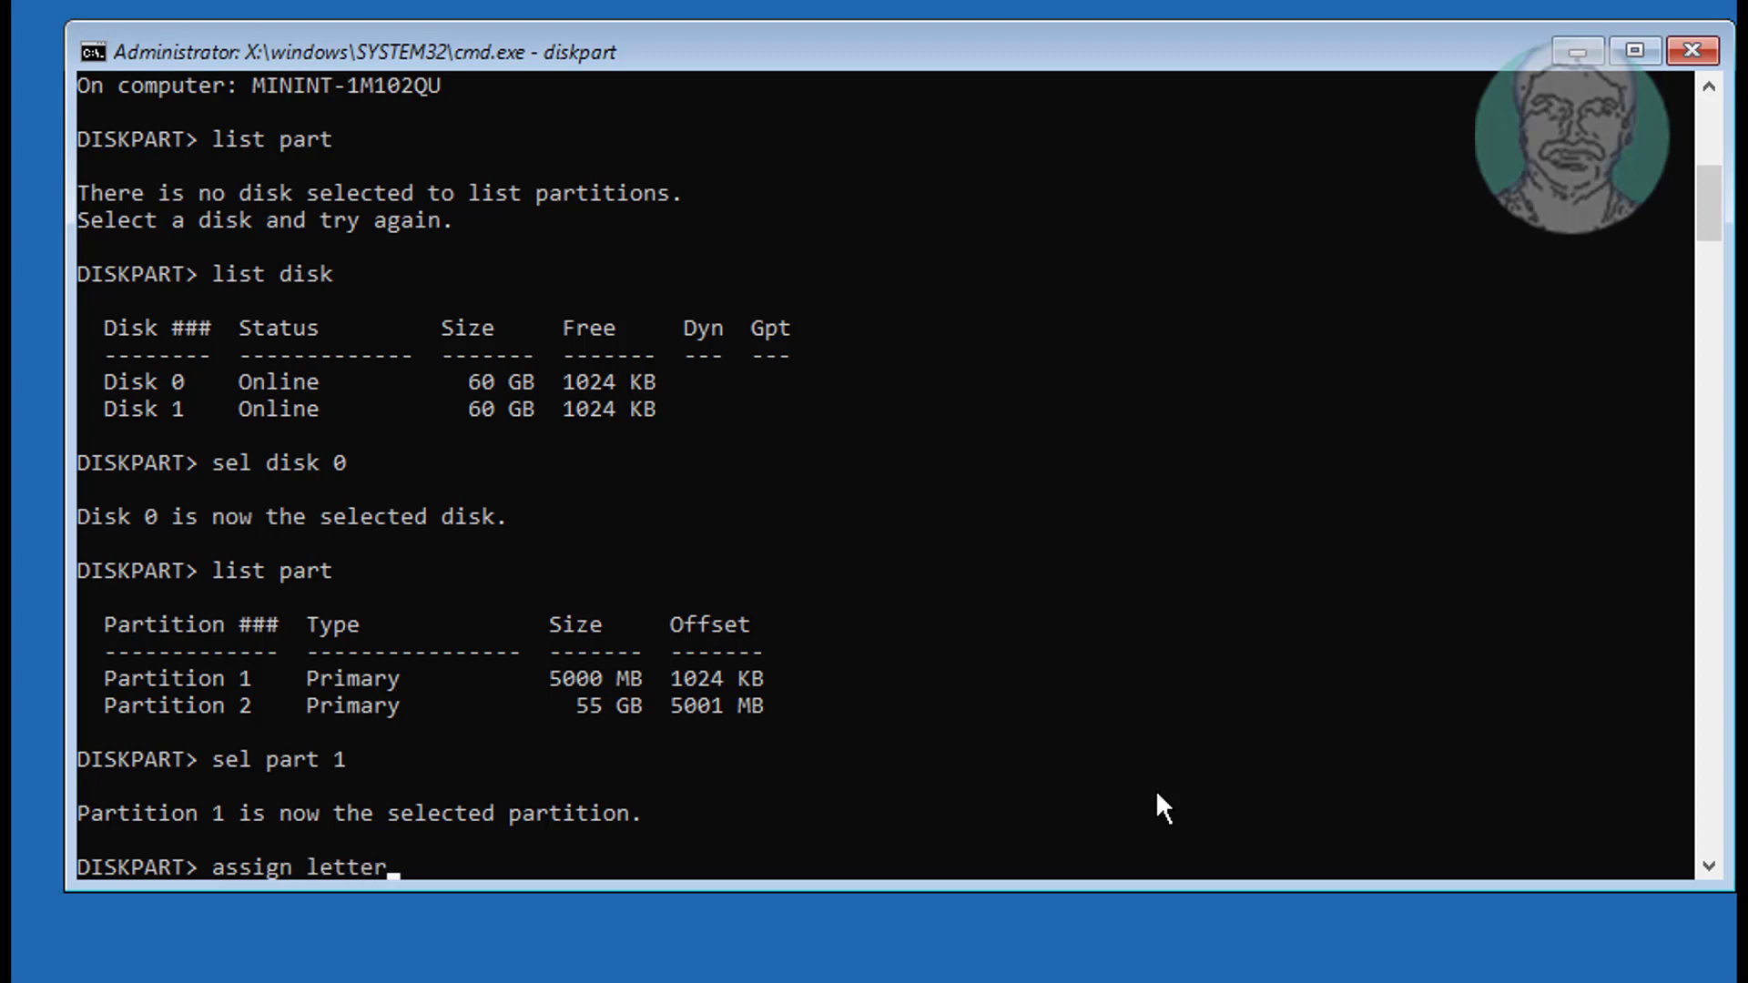
{"action": "type", "text": "="}
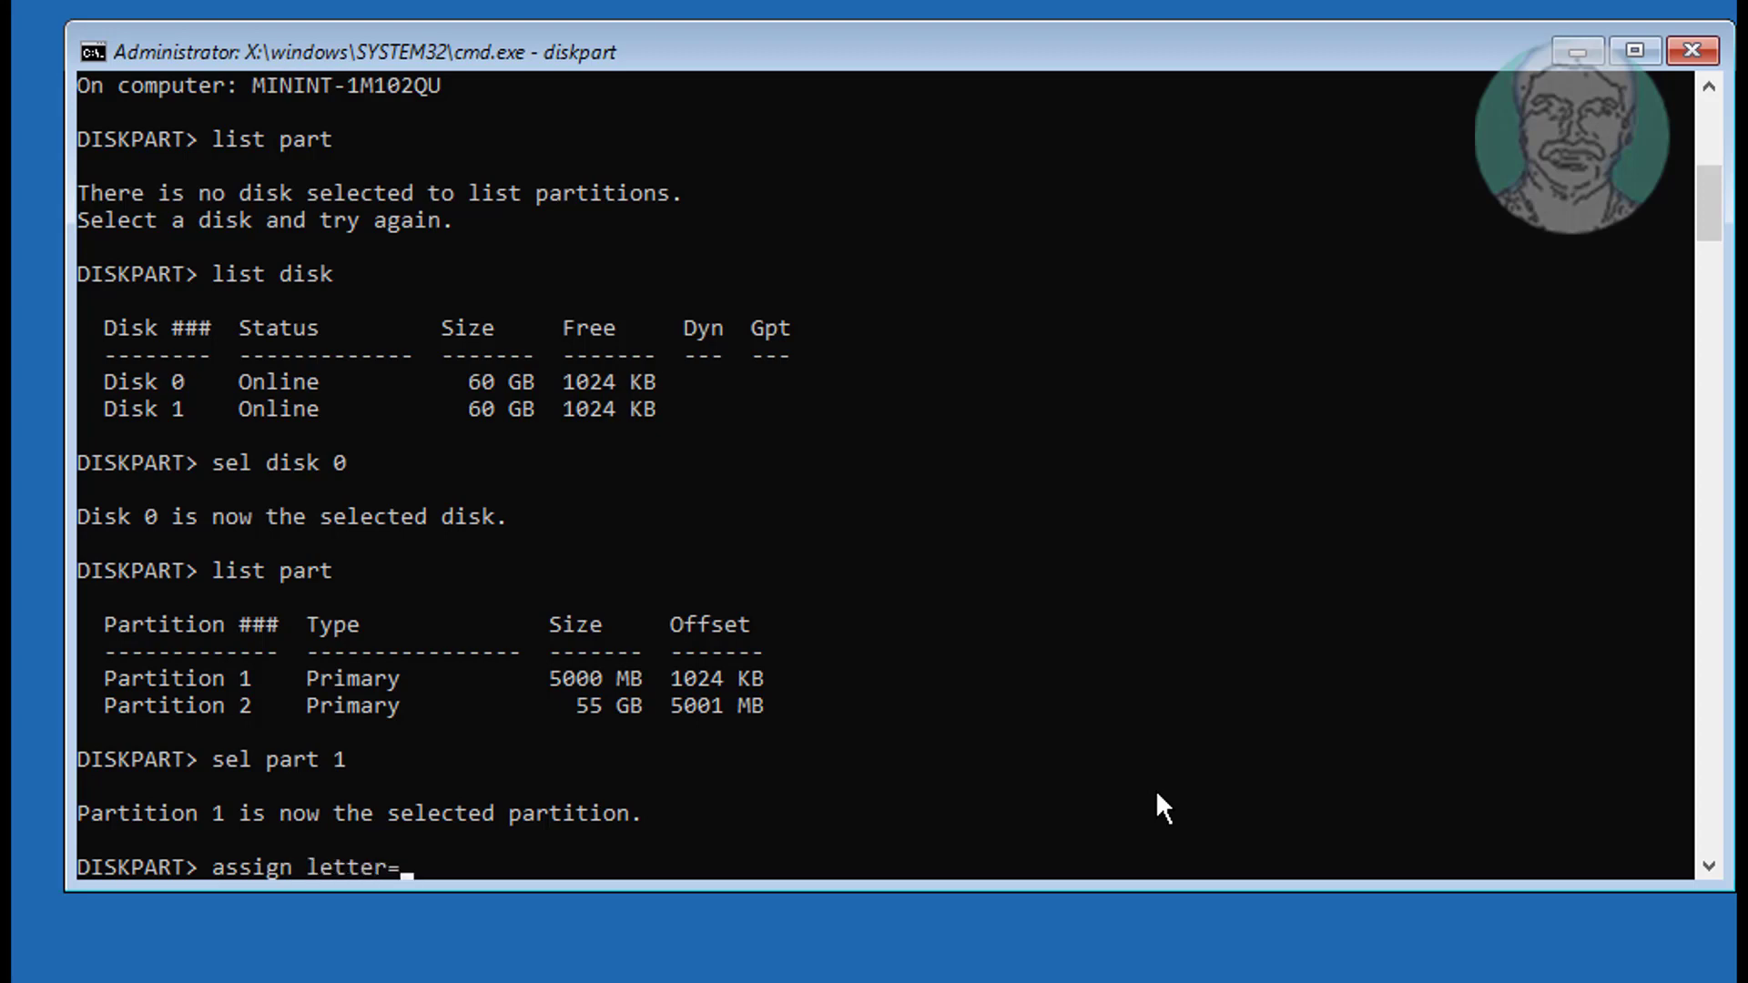
{"action": "type", "text": "m"}
{"action": "type", "text": "cd boot"}
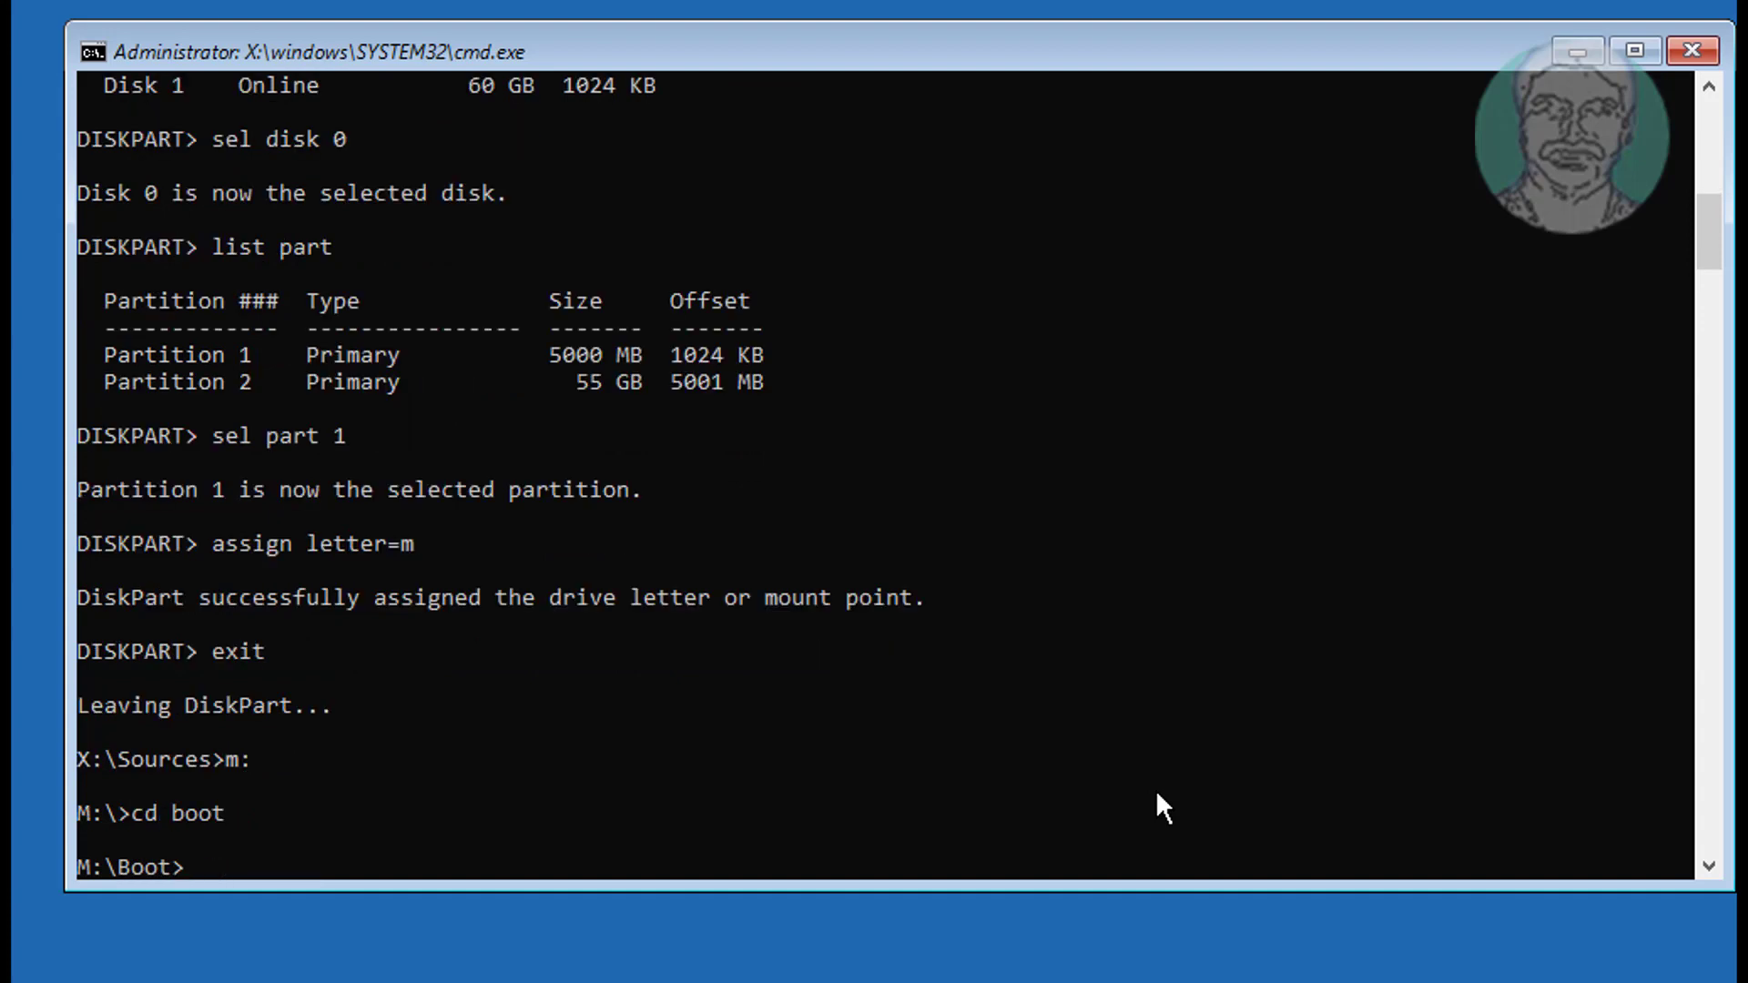
Clear the hidden, read-only and system attributes with attrib bcd -h -r -s
{"action": "type", "text": "attrib bcd"}
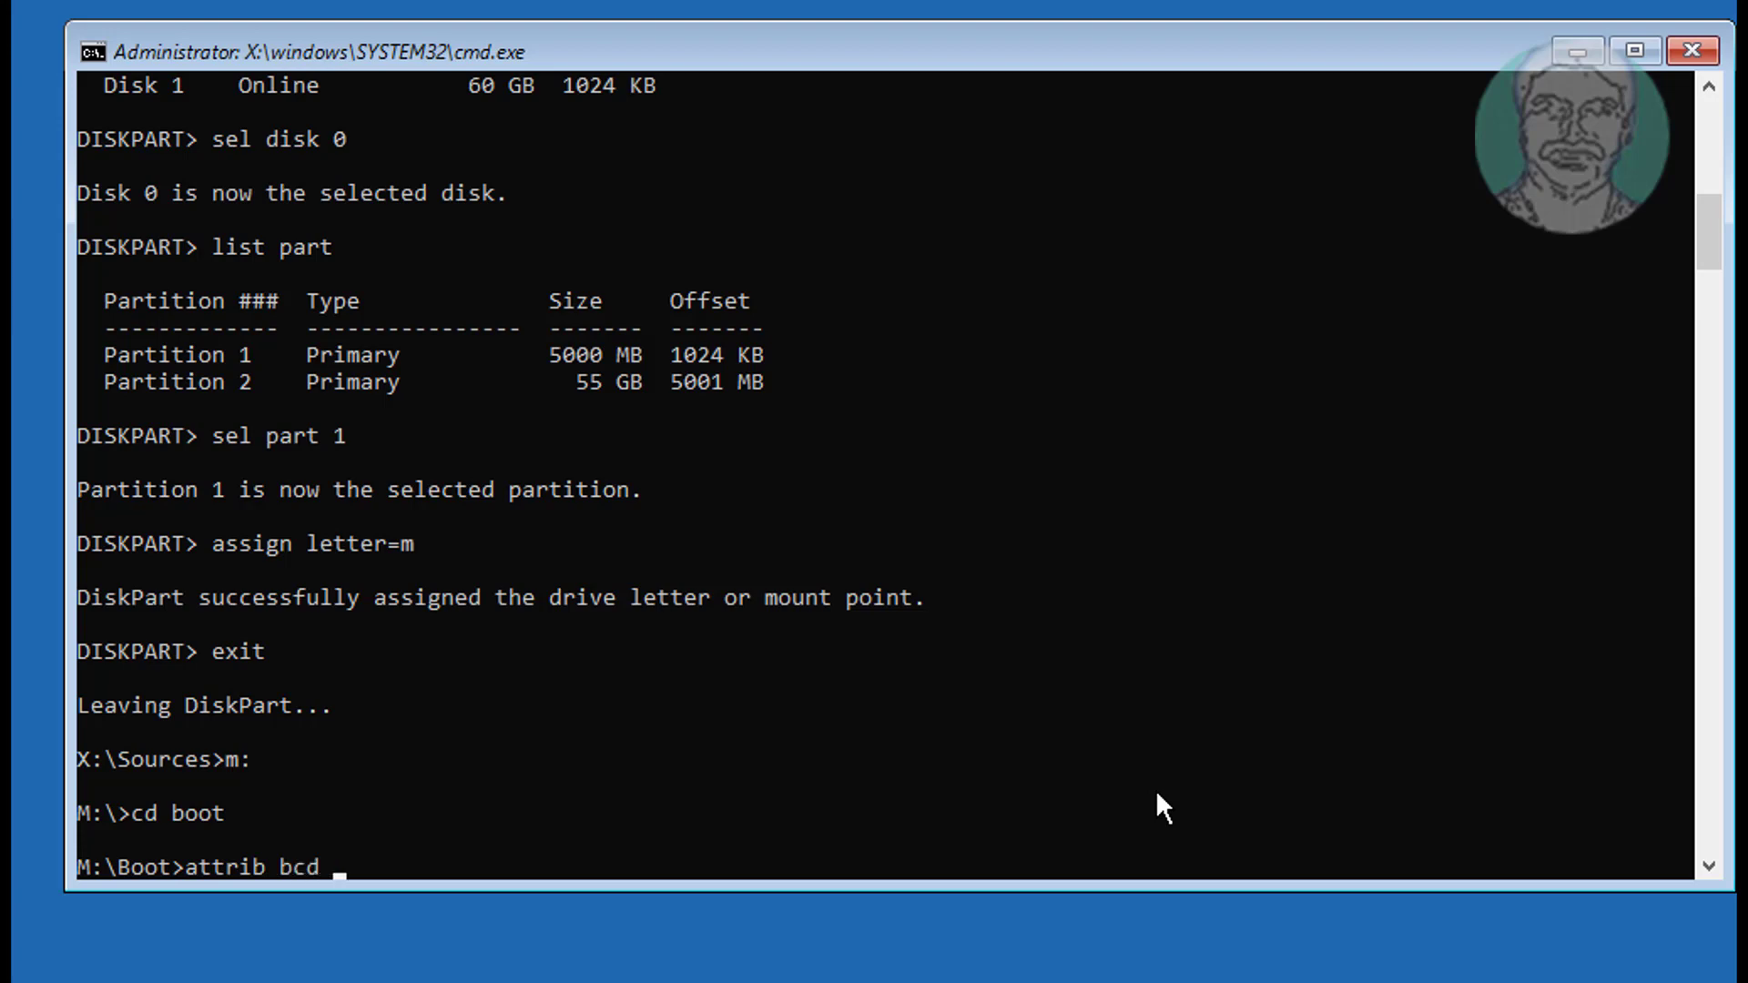
{"action": "type", "text": "-h -r -s"}
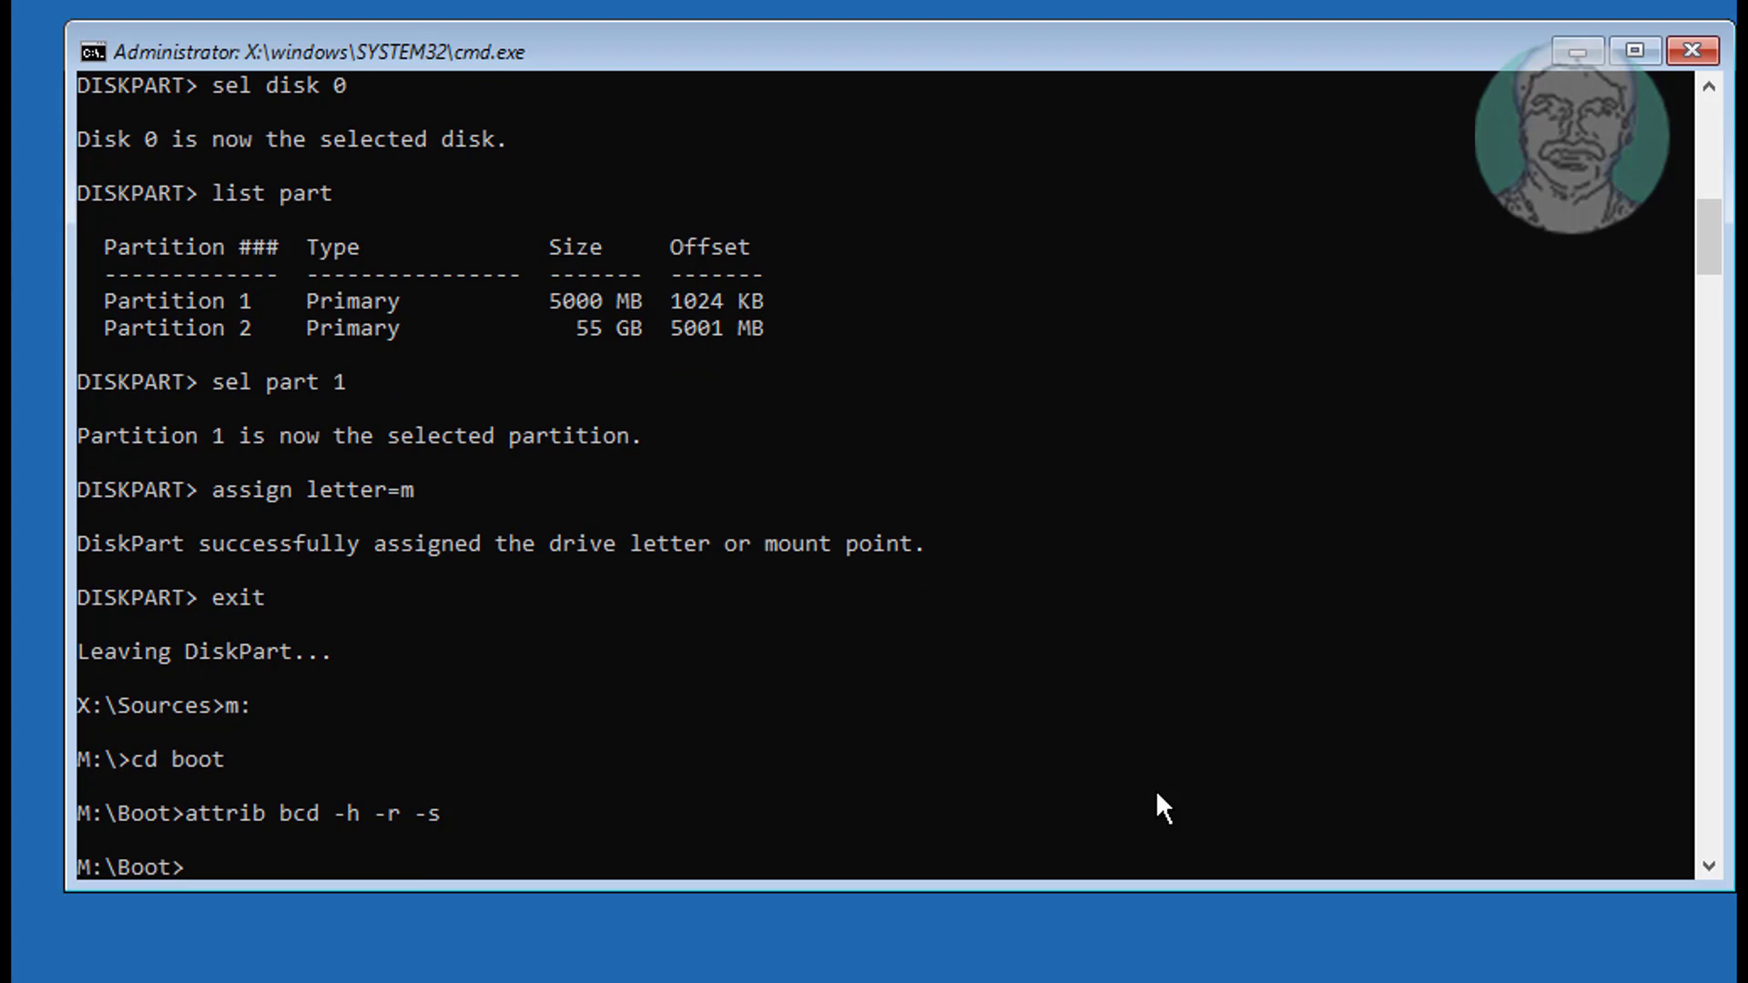
Rename bcd to bcd2.old and begin the bootrec /rebuildbcd command
{"action": "type", "text": "ren"}
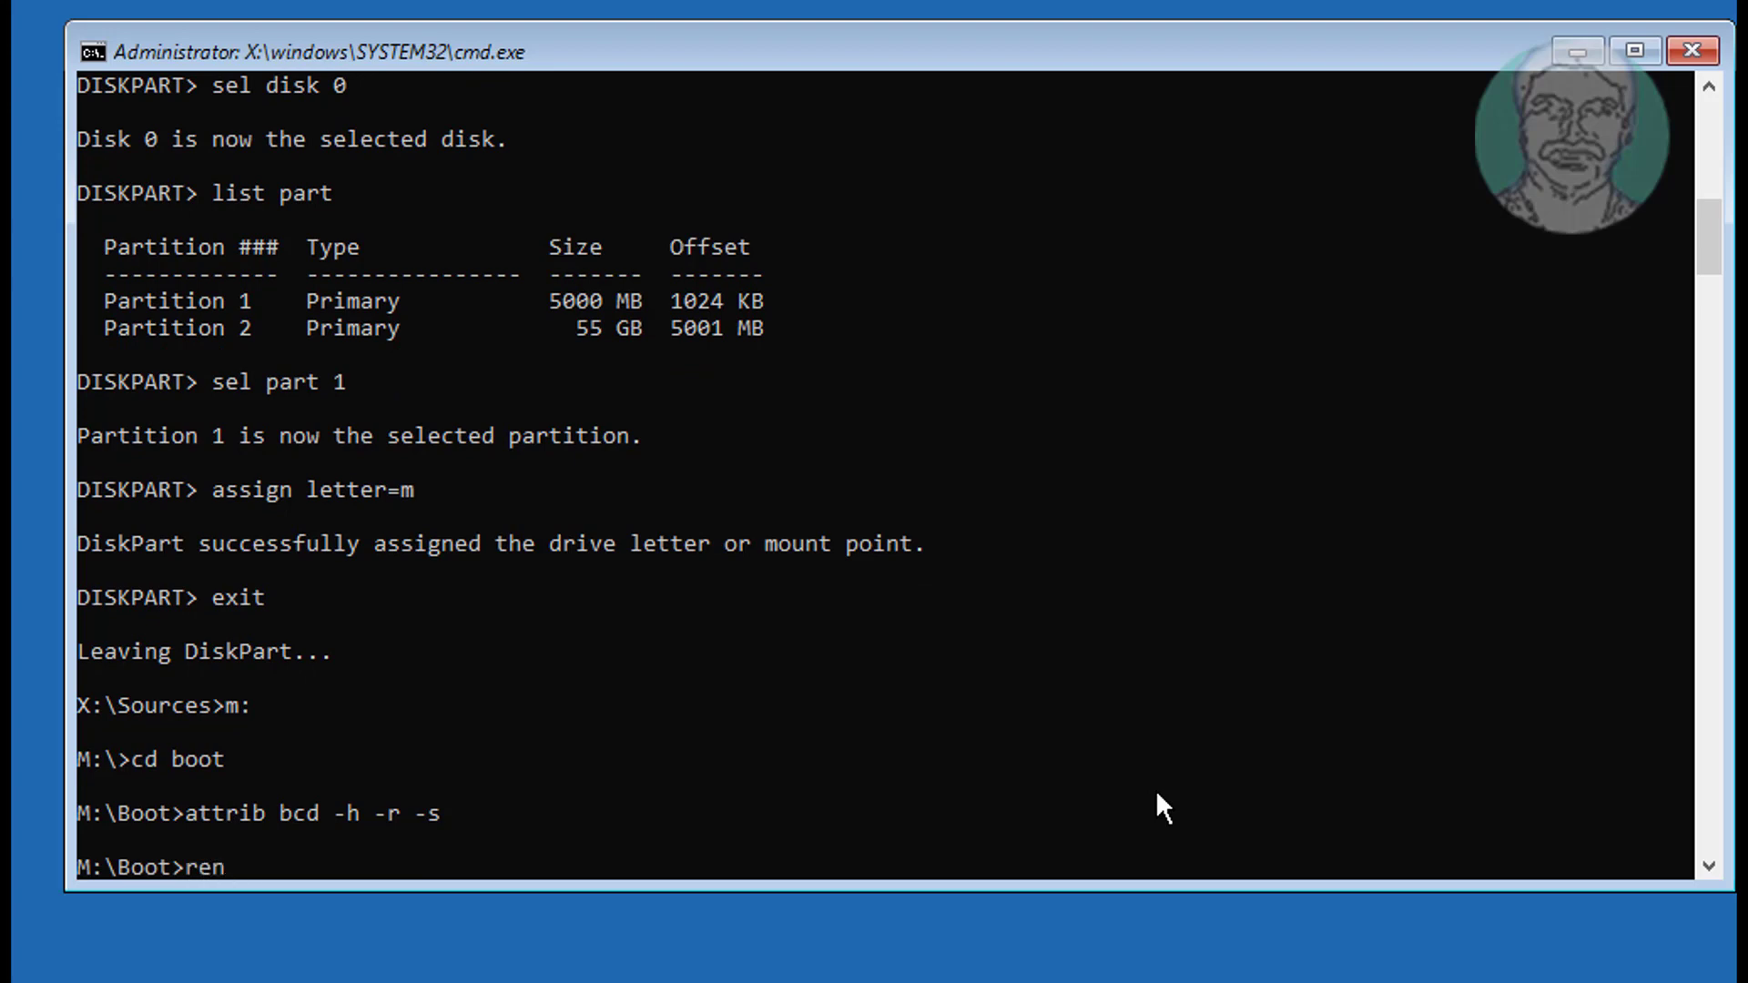
{"action": "type", "text": "bcd bcd2.old"}
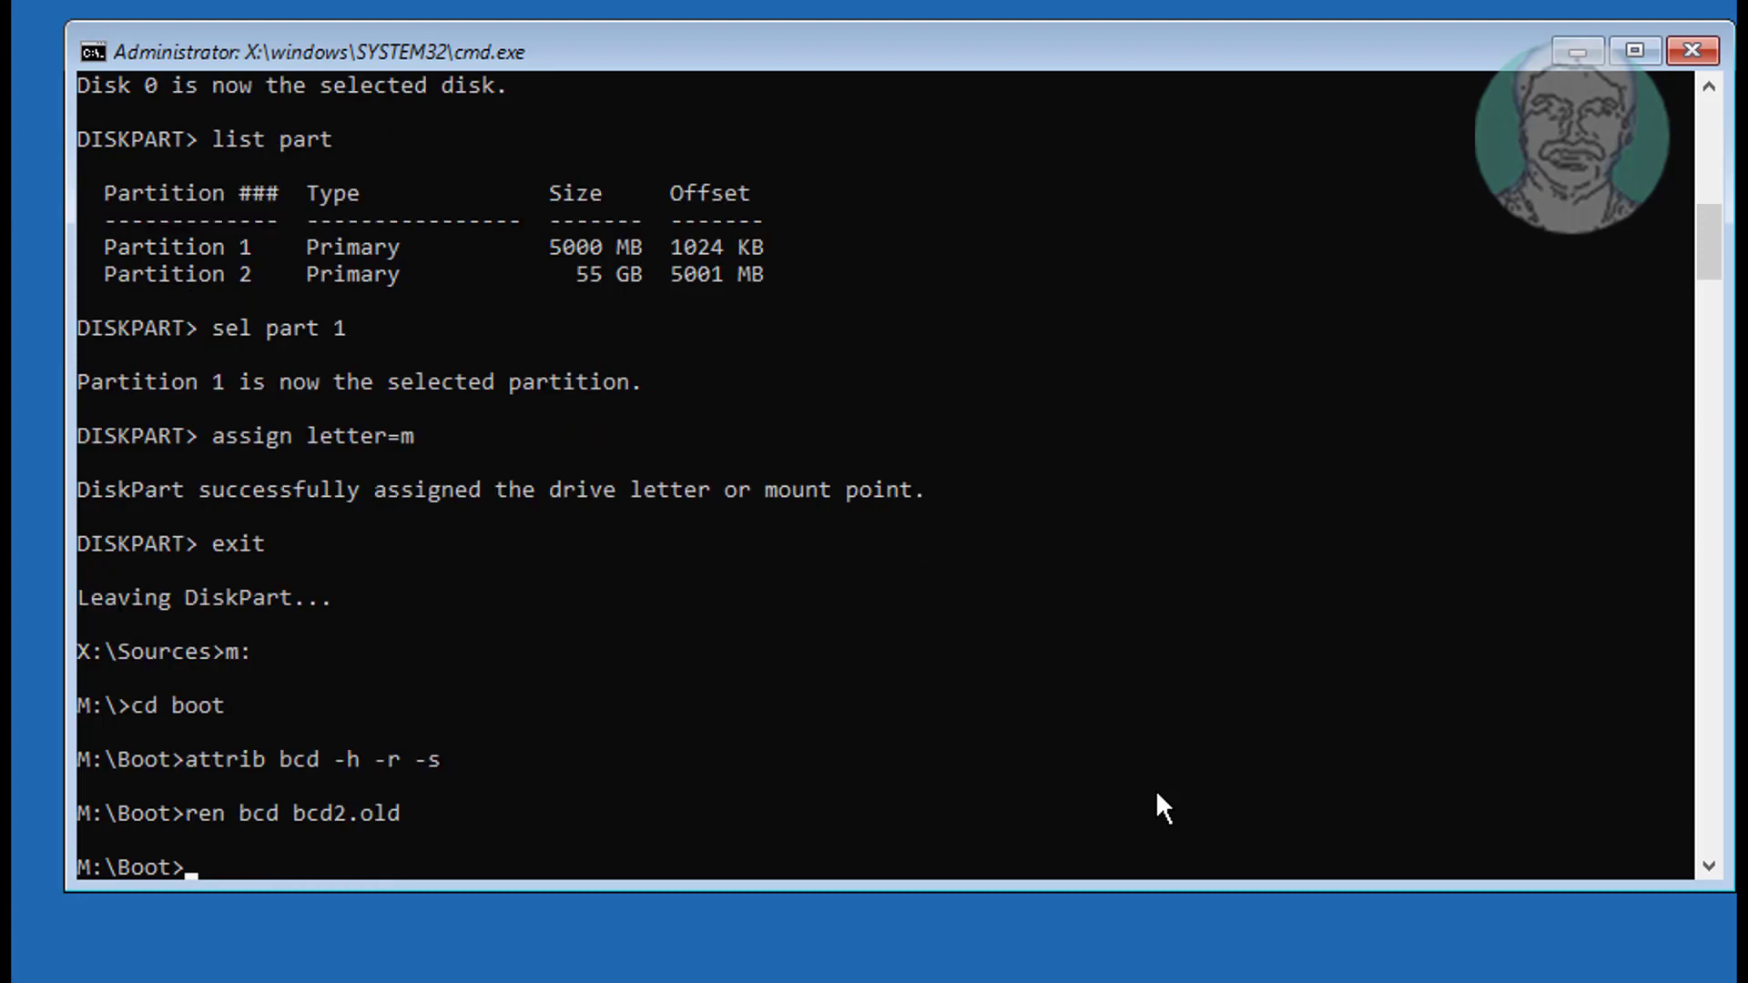
{"action": "type", "text": "b"}
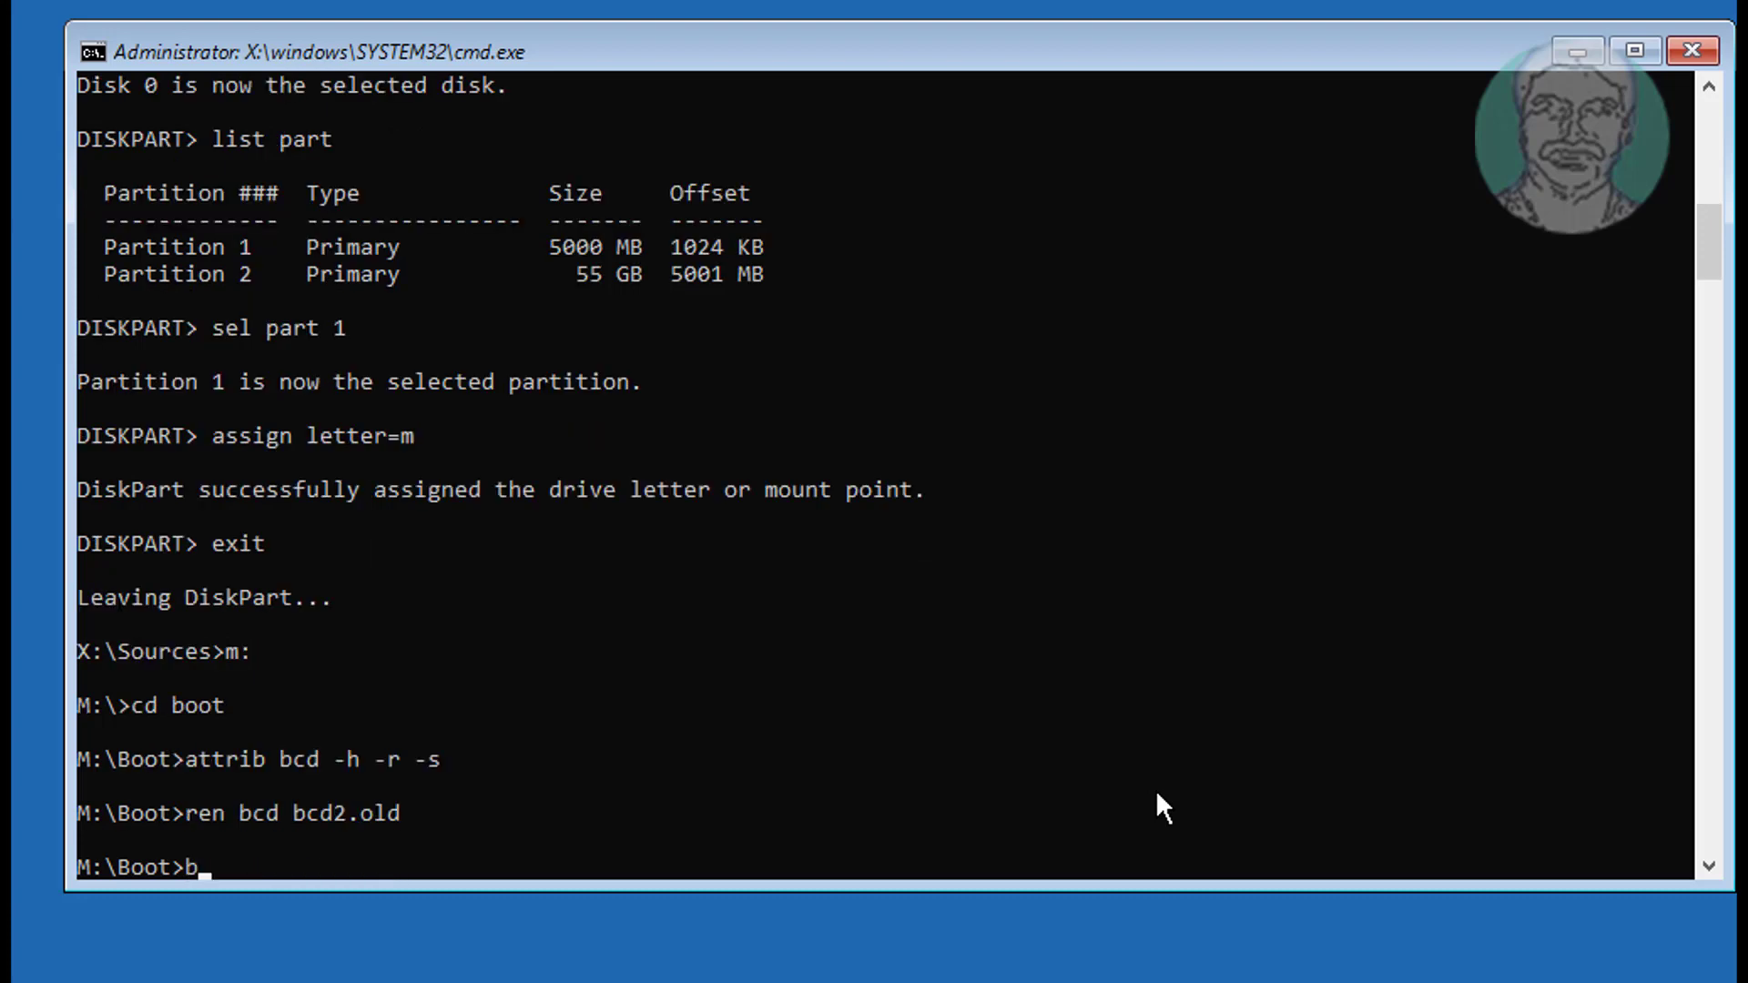
{"action": "type", "text": "ootrec /re"}
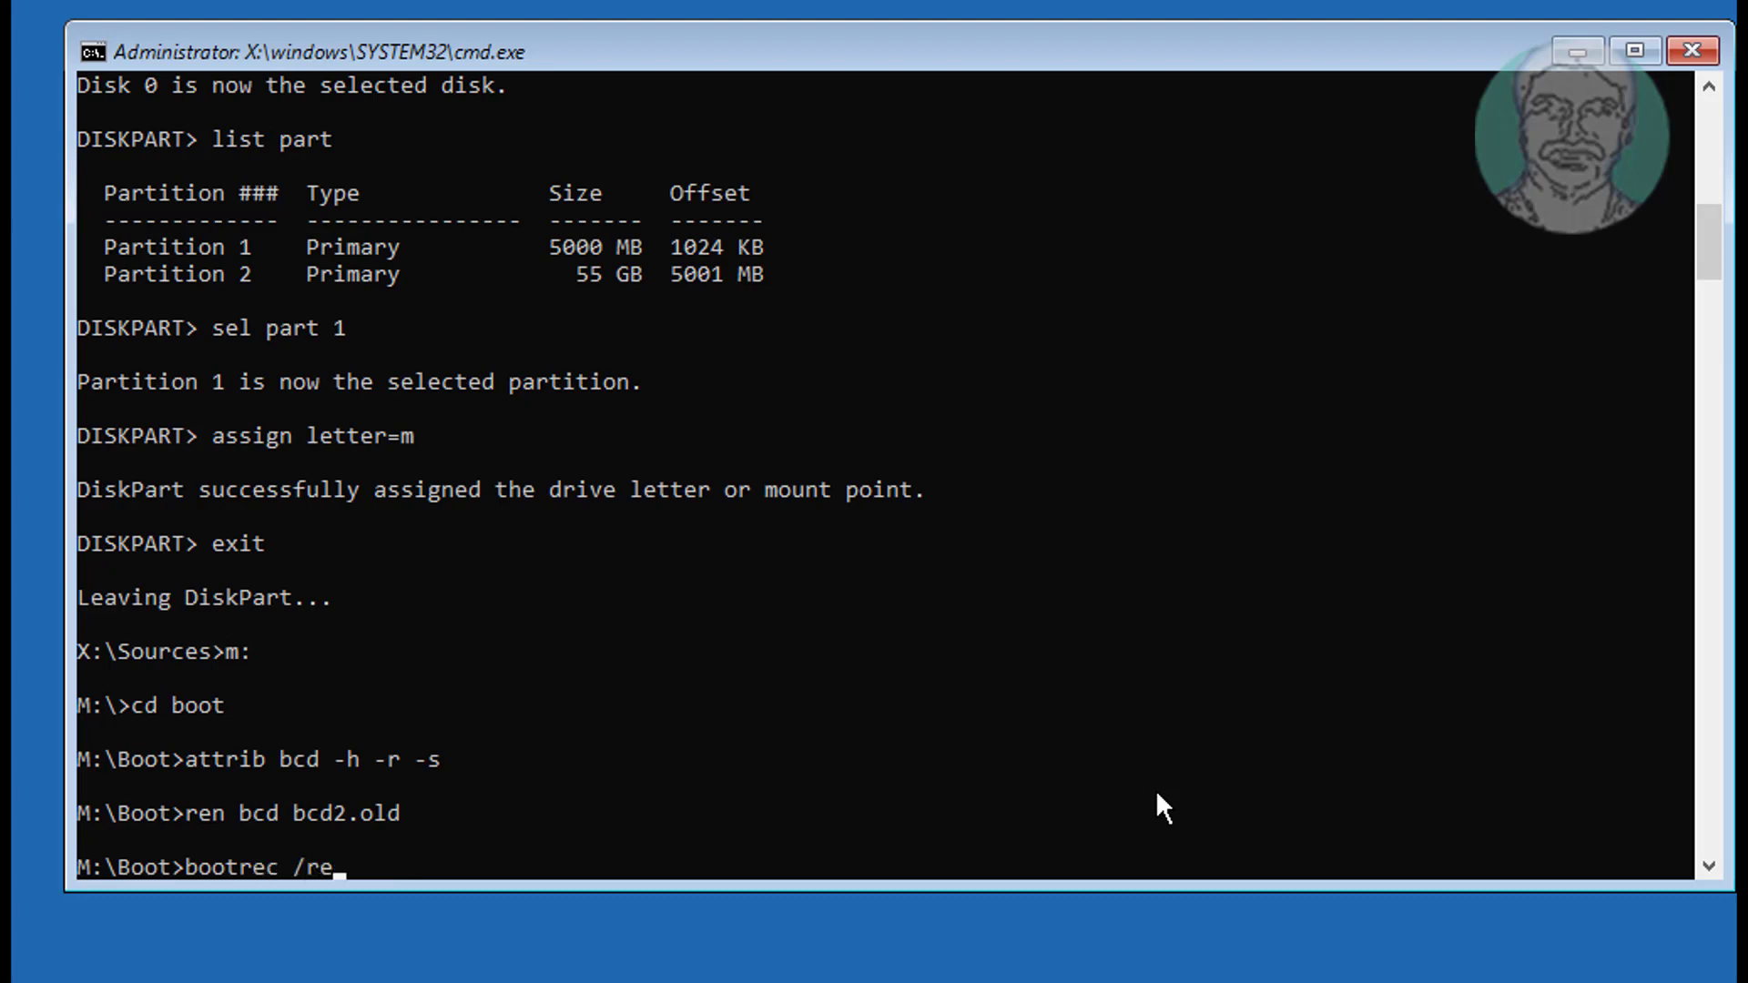